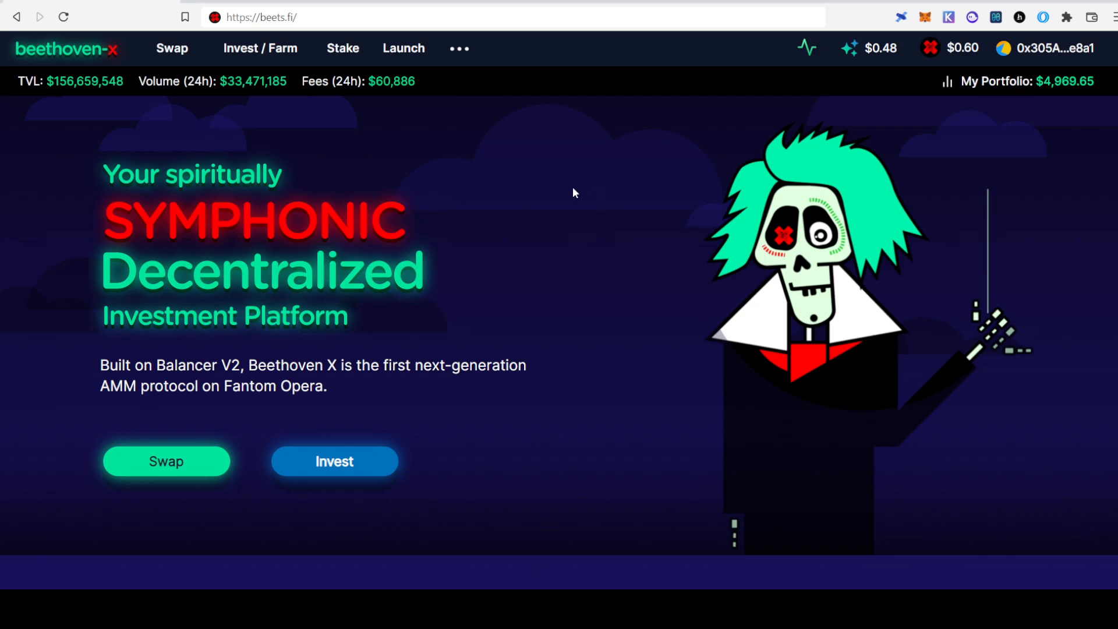
pyautogui.moveTo(406, 170)
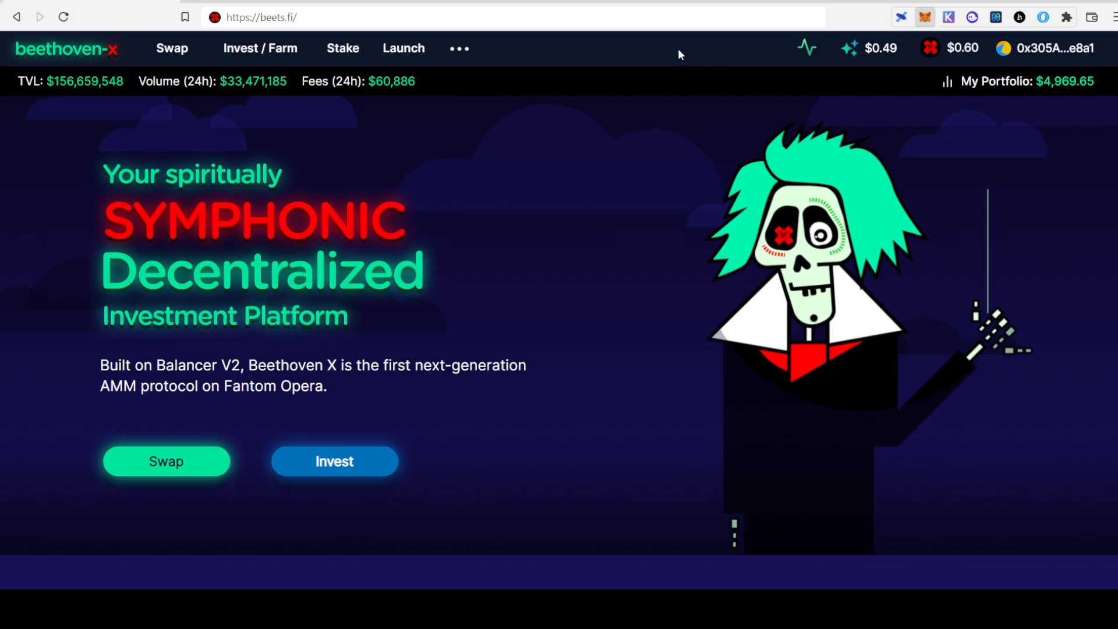
pyautogui.moveTo(681, 85)
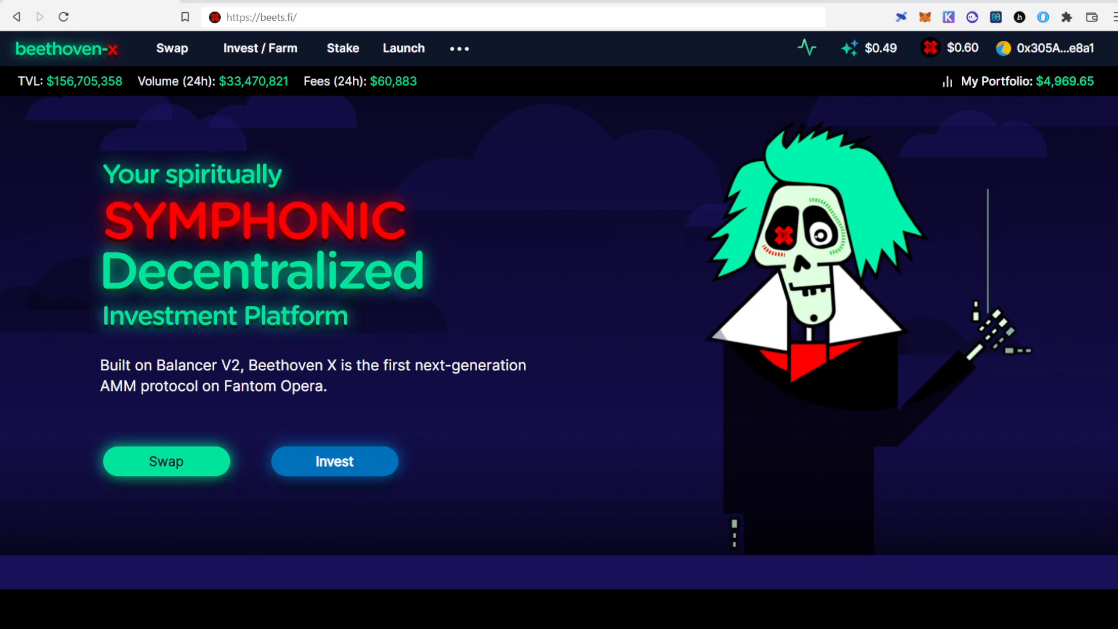
pyautogui.moveTo(283, 51)
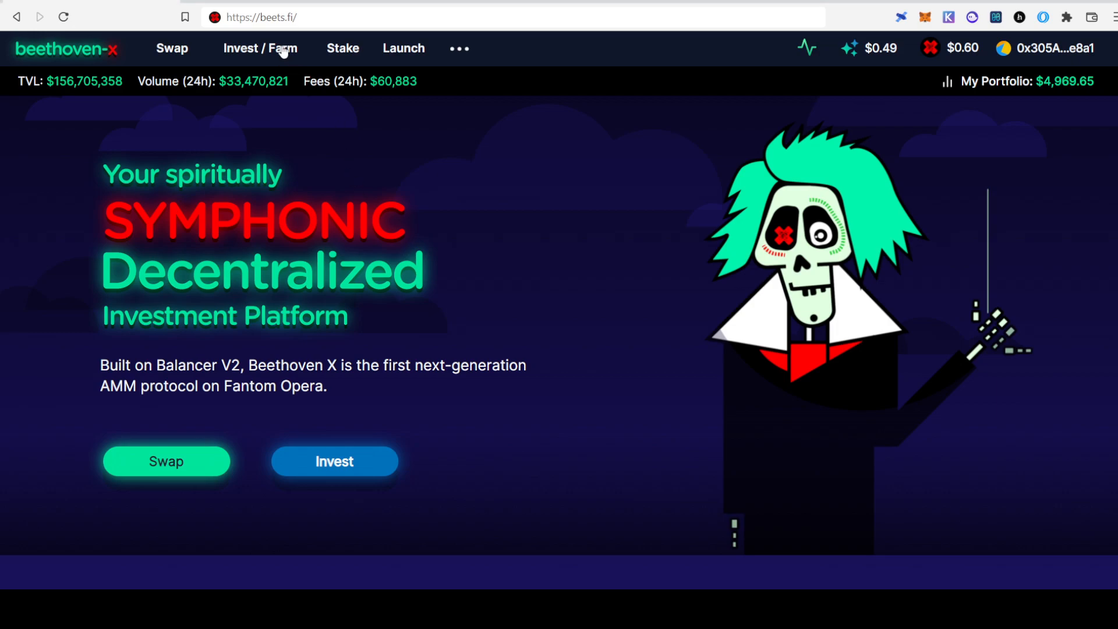
# Open Invest / Farm and browse the pool list for Beethoven's Battle of the Bands.
pyautogui.click(259, 49)
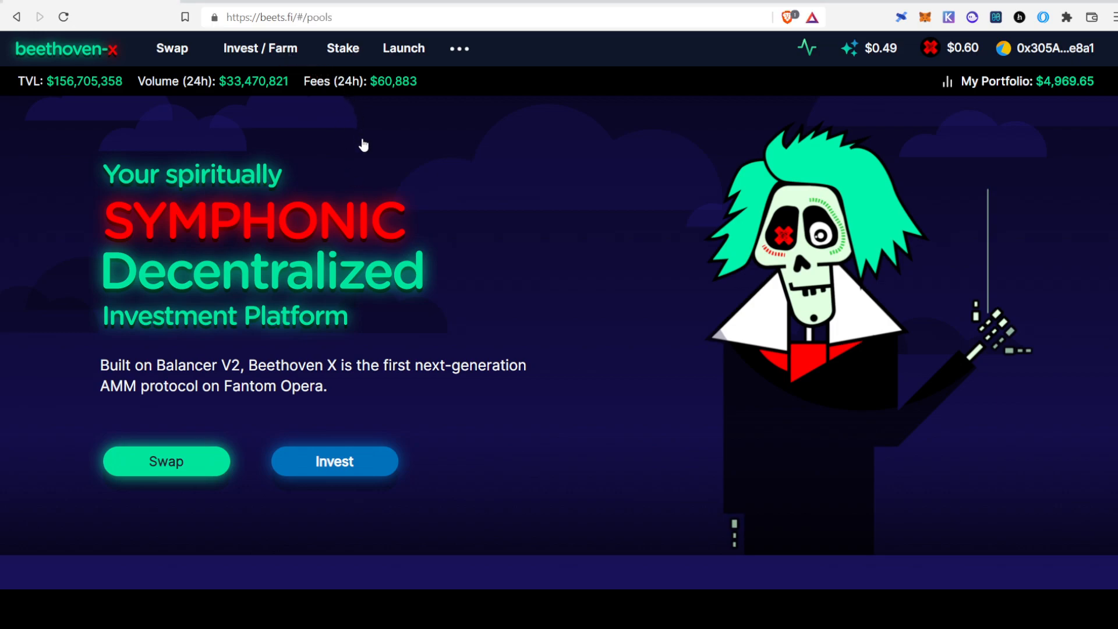
pyautogui.click(260, 47)
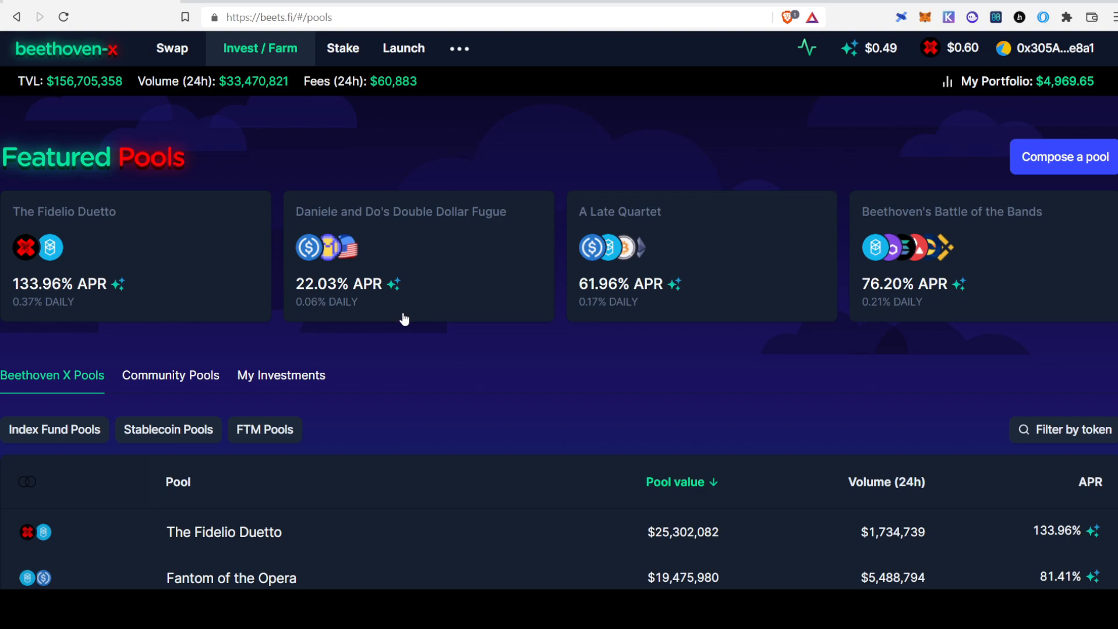
pyautogui.scroll(-3)
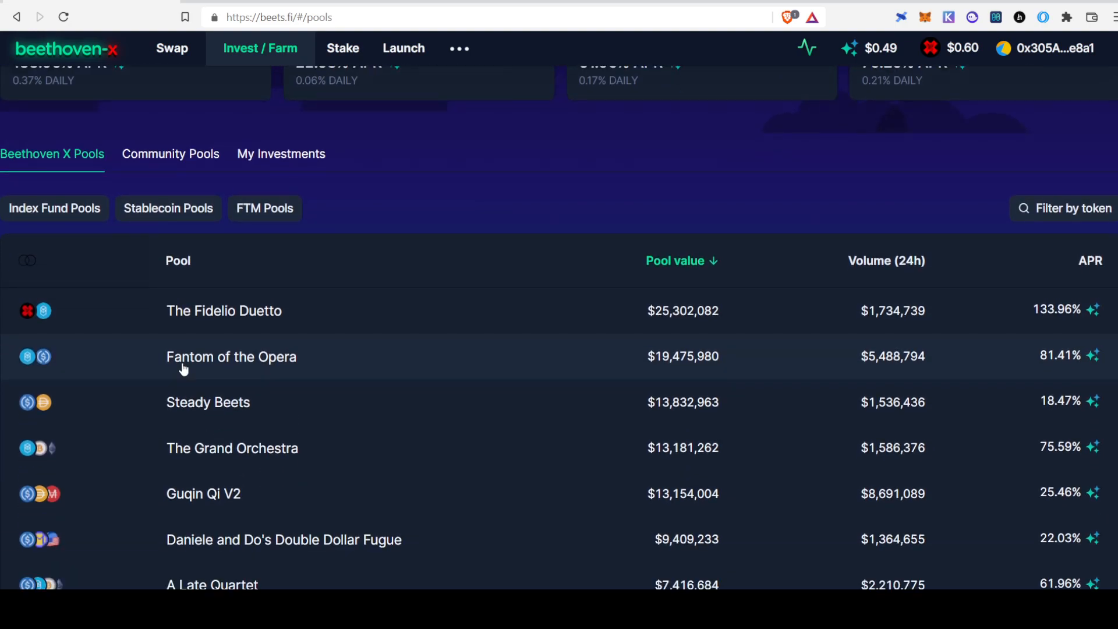
pyautogui.moveTo(176, 321)
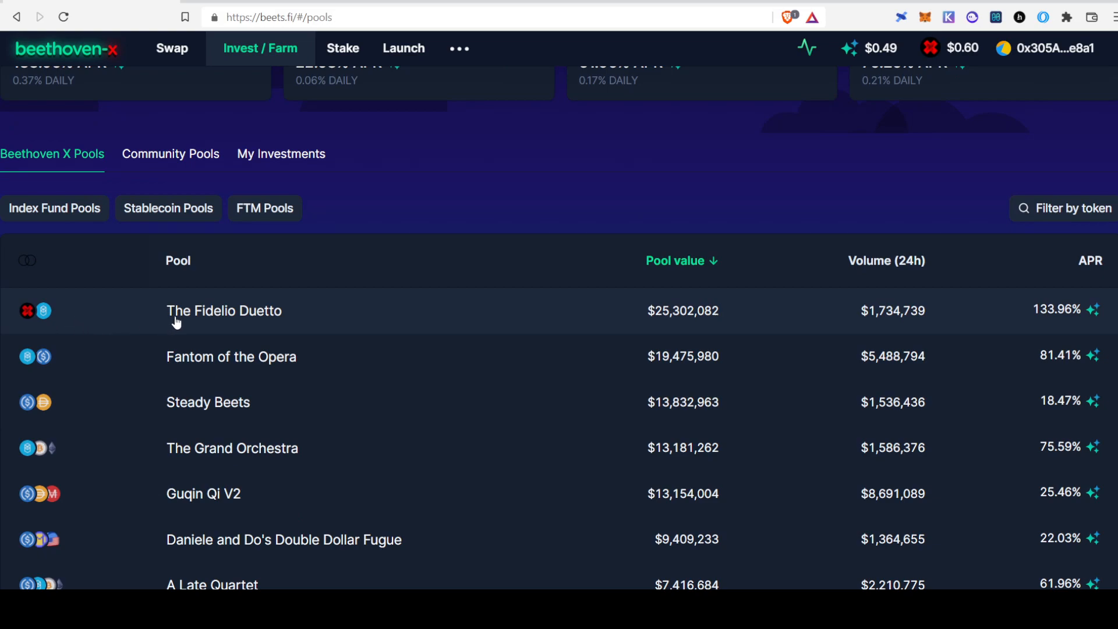
pyautogui.moveTo(247, 314)
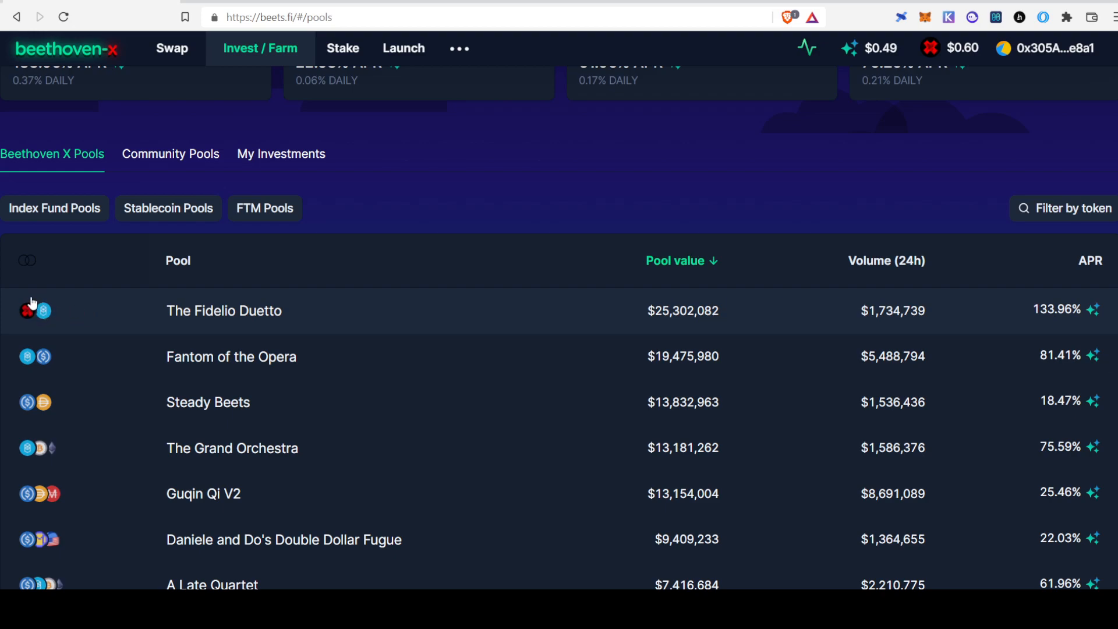
pyautogui.moveTo(48, 346)
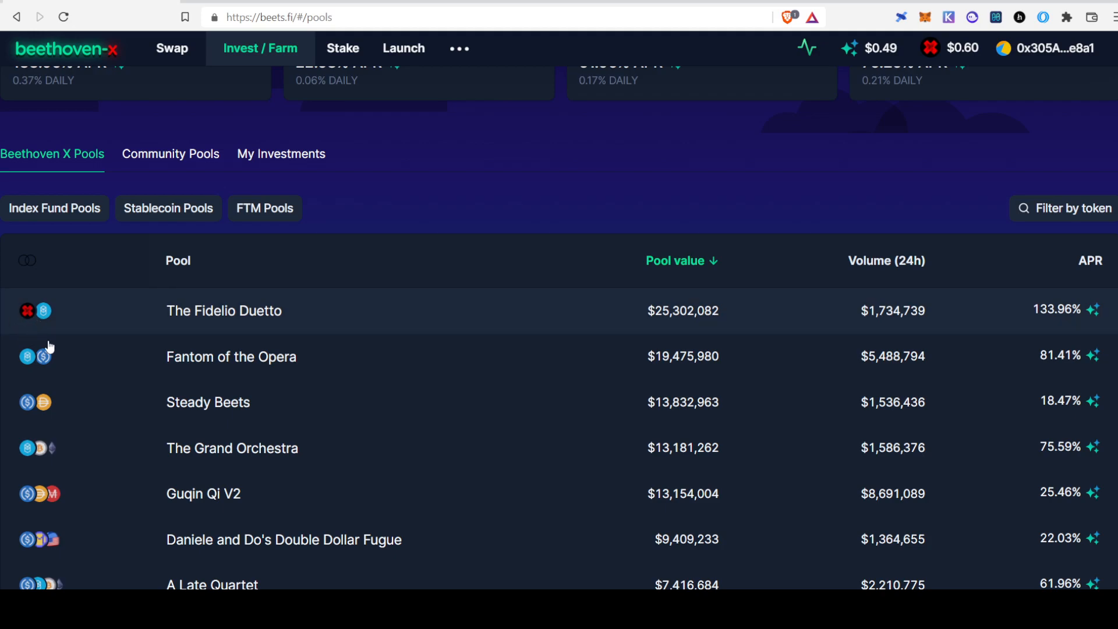
pyautogui.scroll(-3)
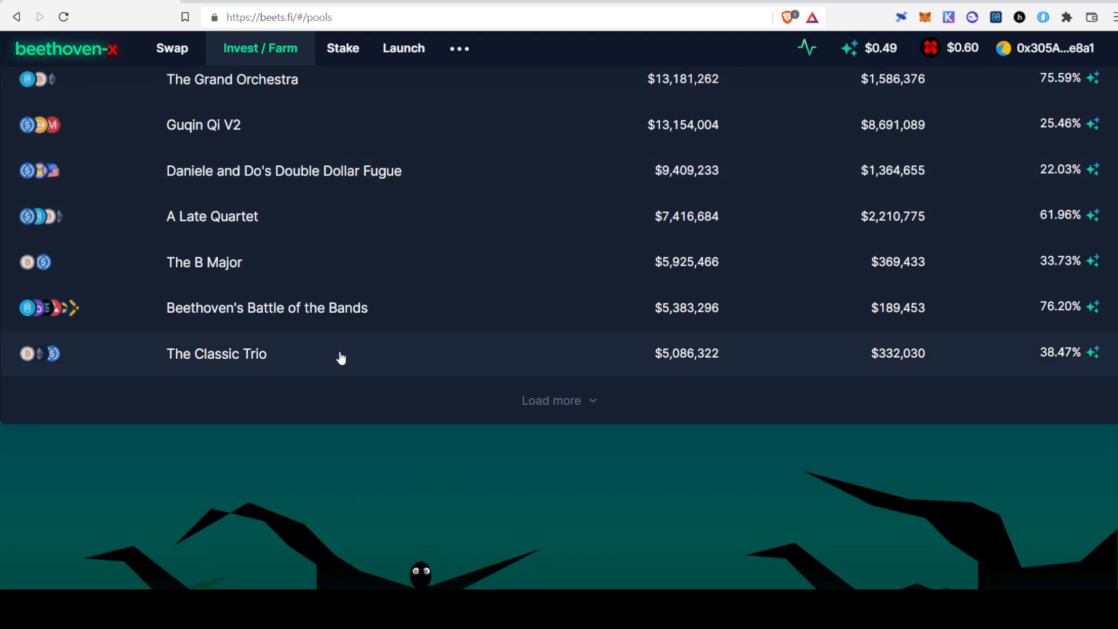
# Open Beethoven's Battle of the Bands and review its volume chart, token balances and farm stats.
pyautogui.click(267, 307)
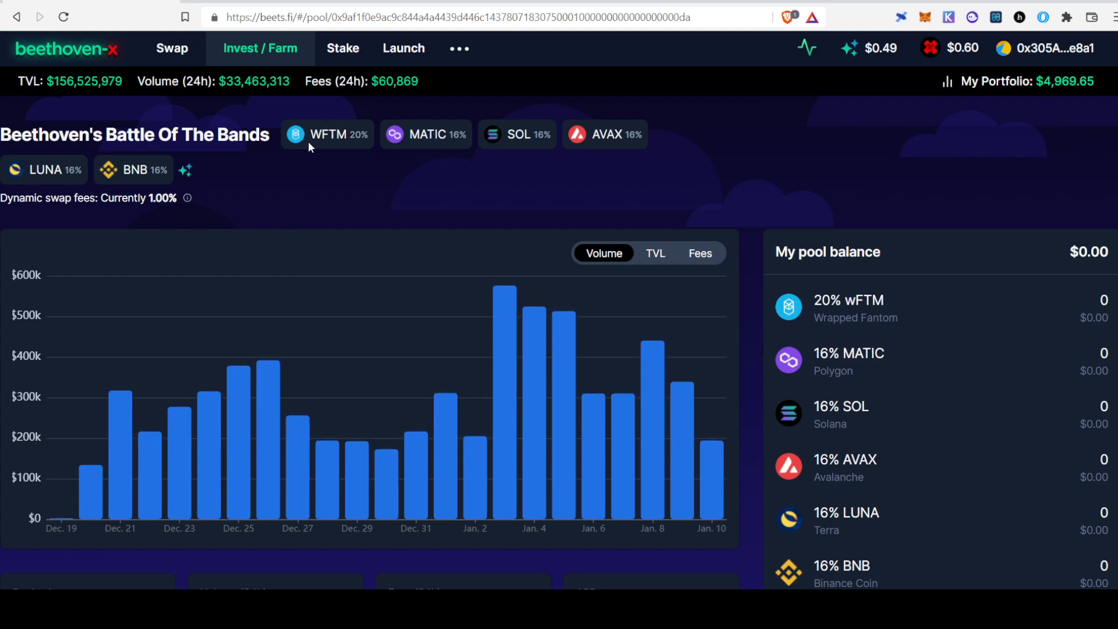
pyautogui.moveTo(391, 112)
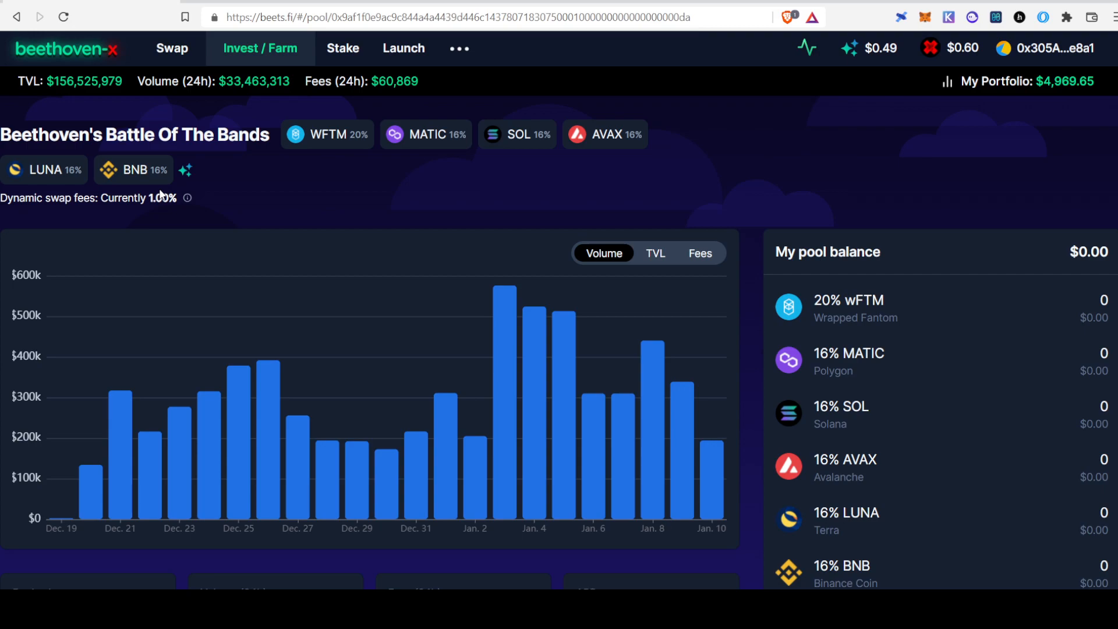
pyautogui.scroll(-3)
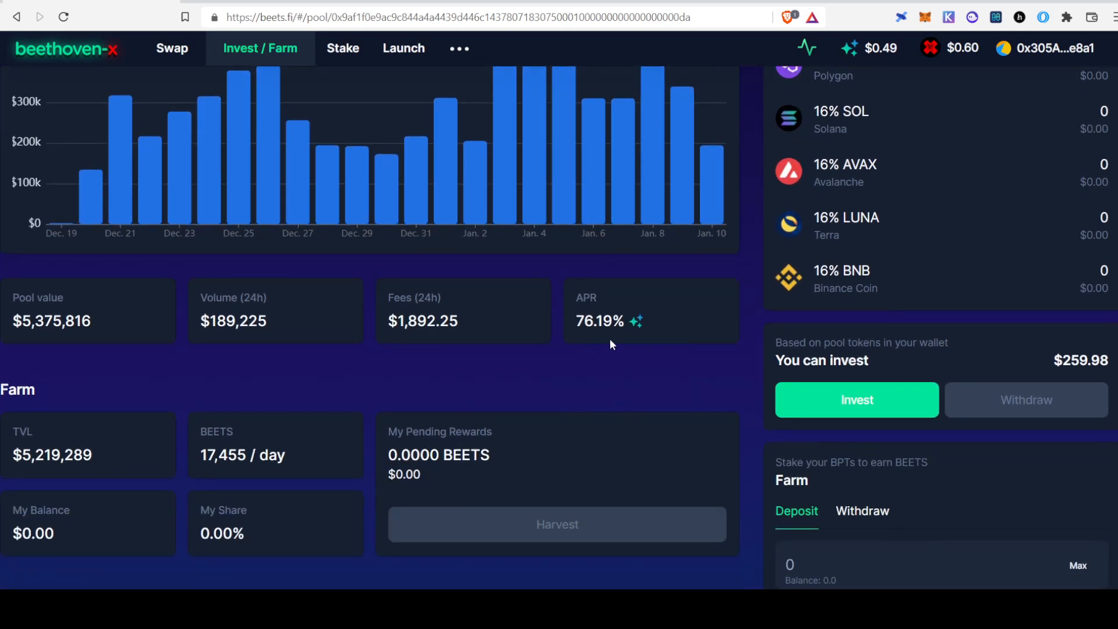
pyautogui.moveTo(521, 329)
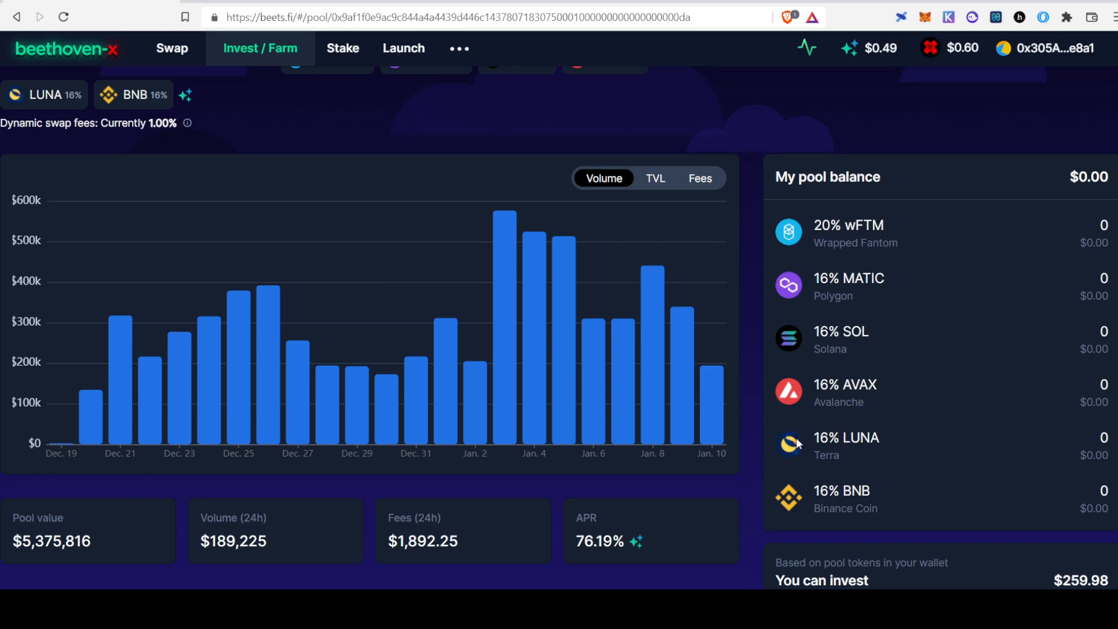
pyautogui.scroll(-3)
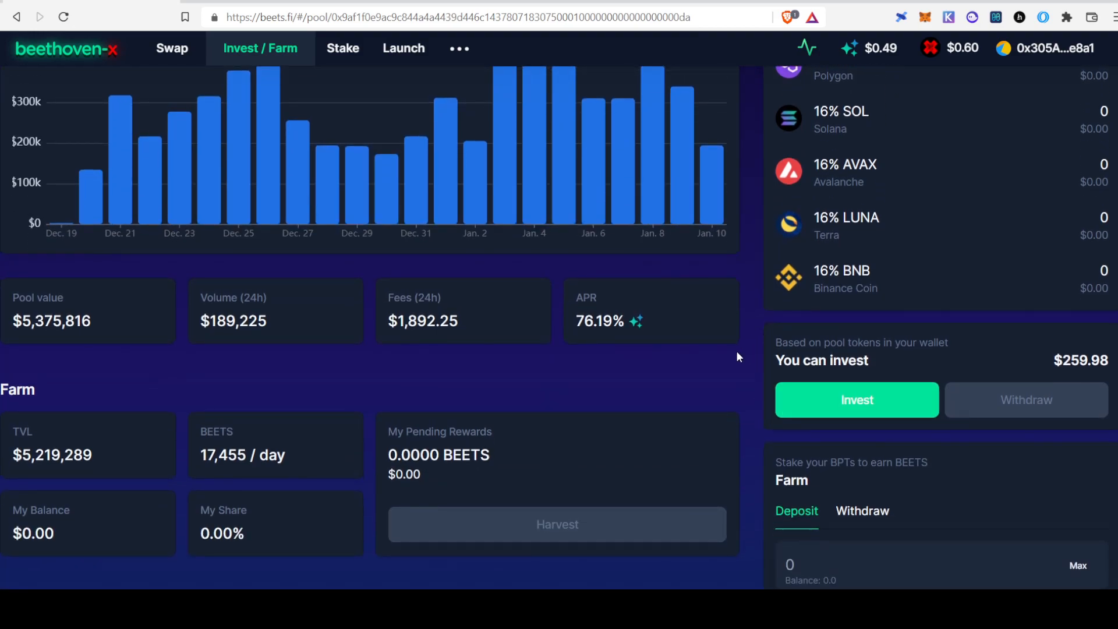
pyautogui.scroll(-3)
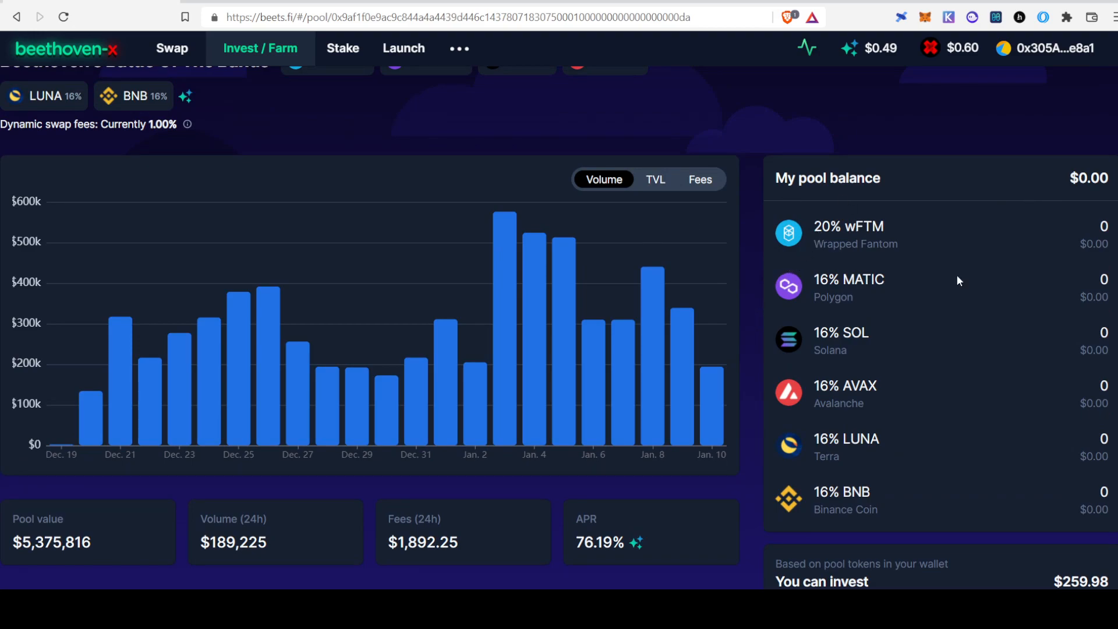
pyautogui.moveTo(868, 461)
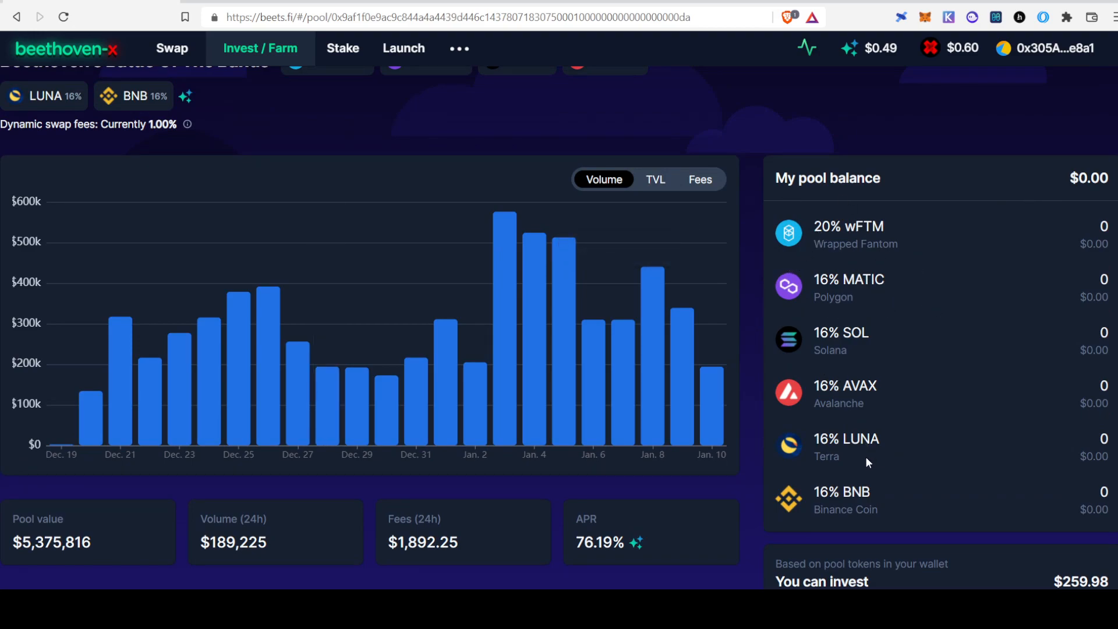
pyautogui.moveTo(868, 425)
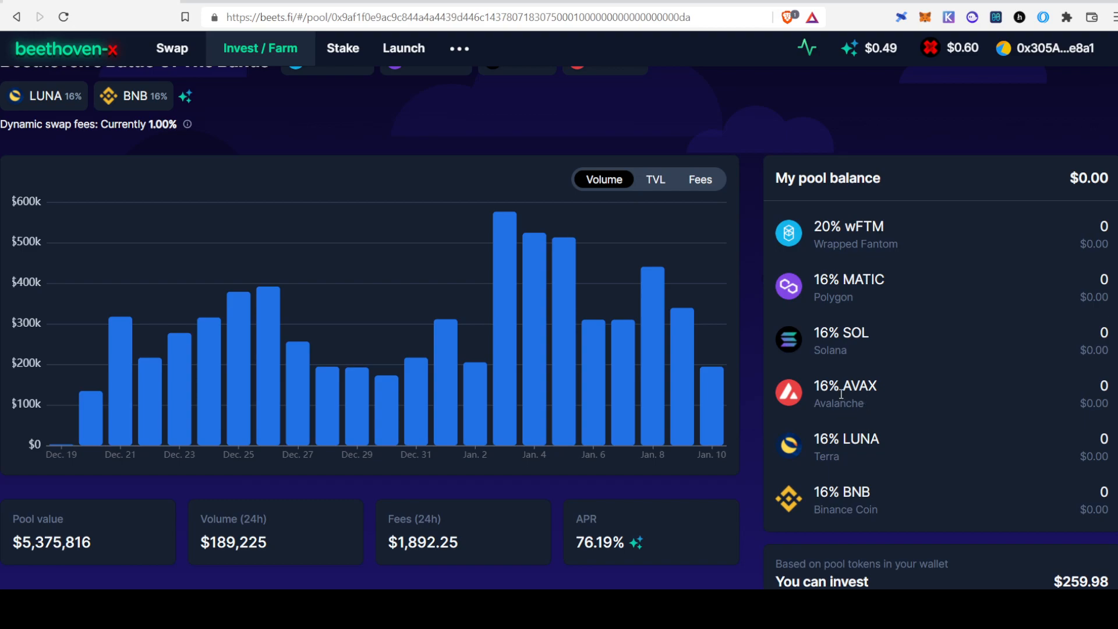
pyautogui.scroll(-3)
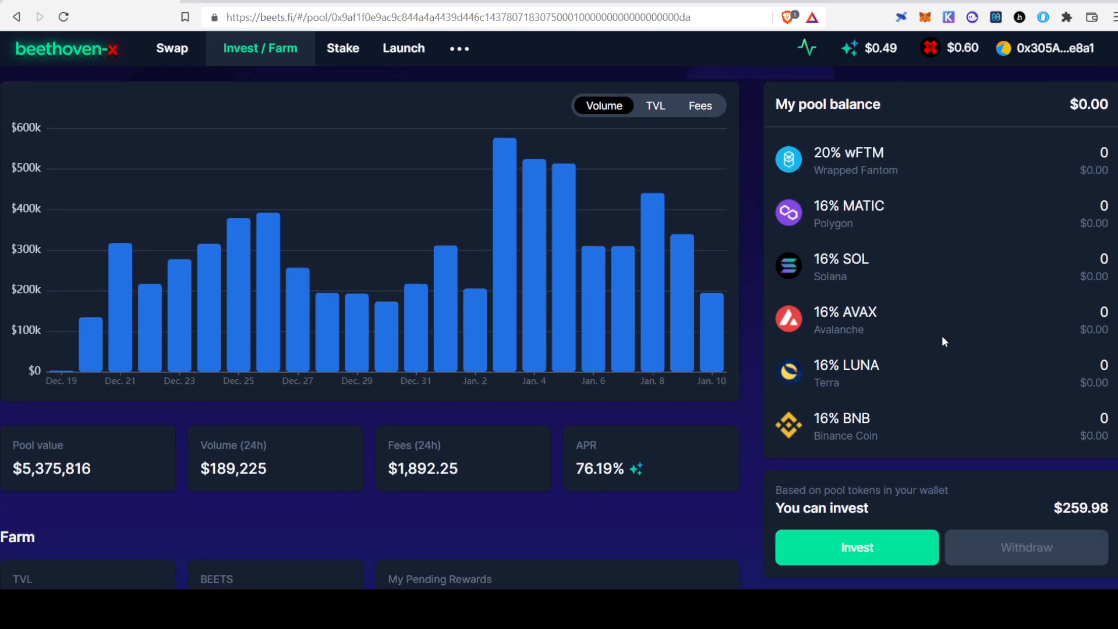
pyautogui.moveTo(909, 301)
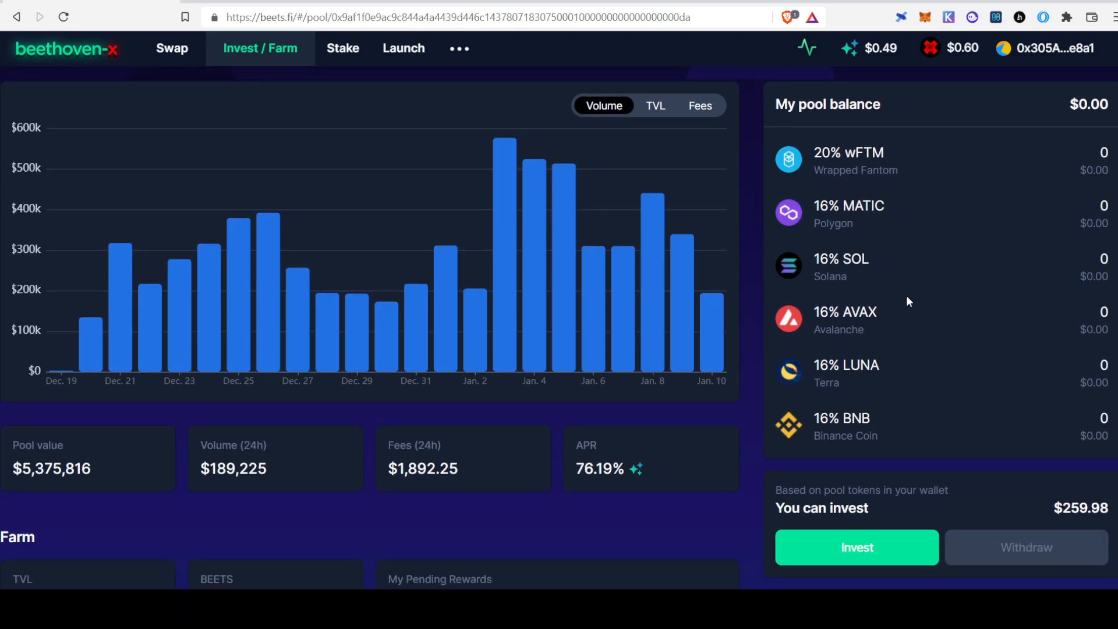
pyautogui.scroll(-3)
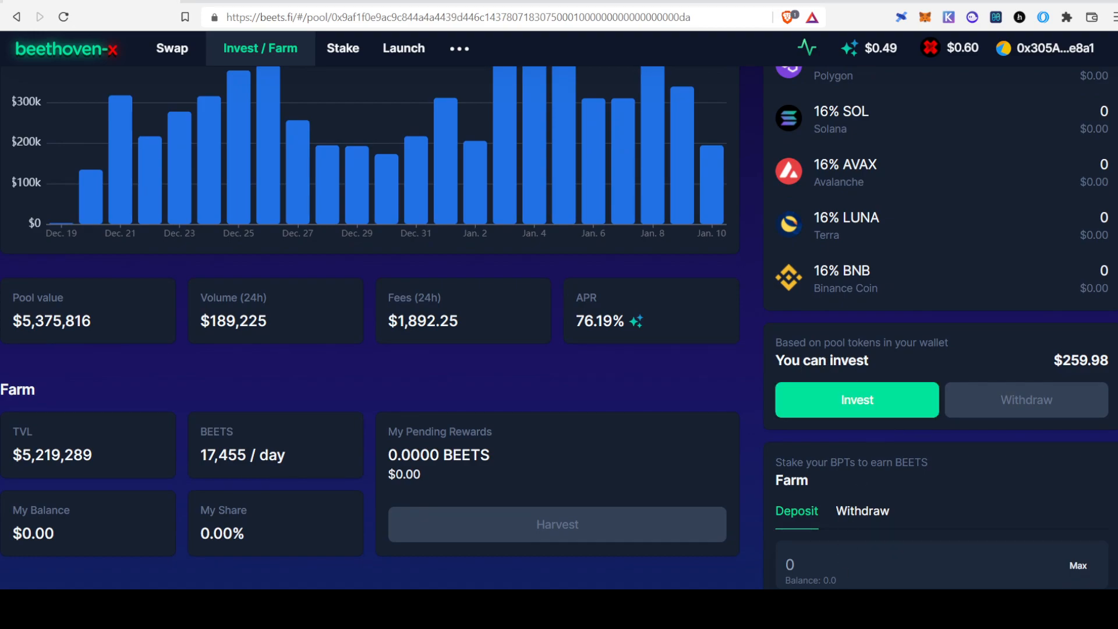
pyautogui.moveTo(857, 400)
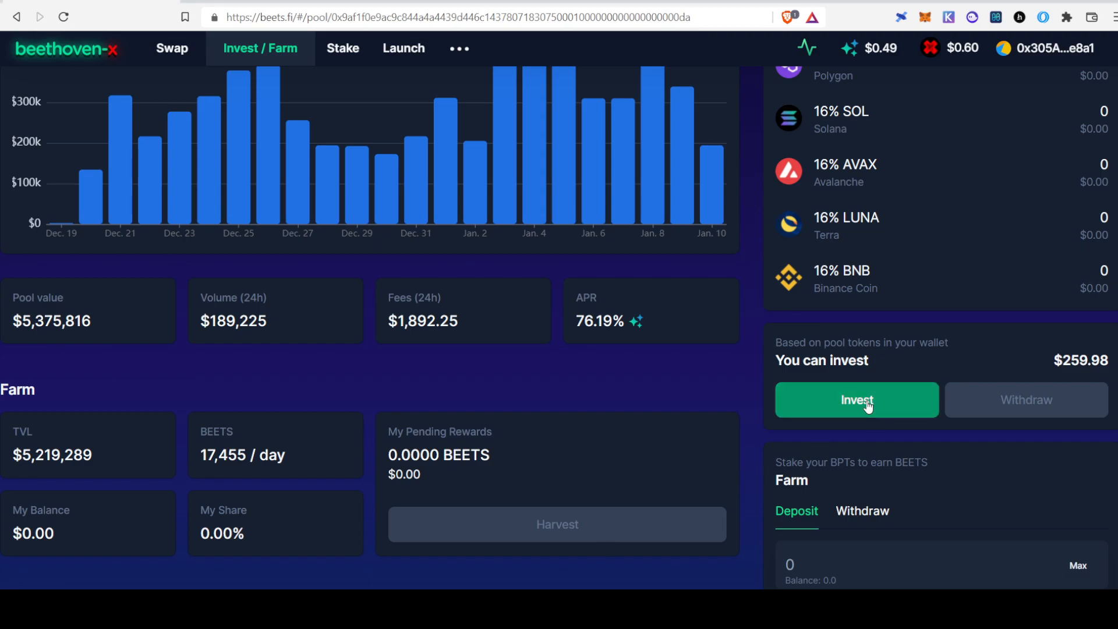
# Open the invest form for the Battle of the Bands pool.
pyautogui.click(857, 399)
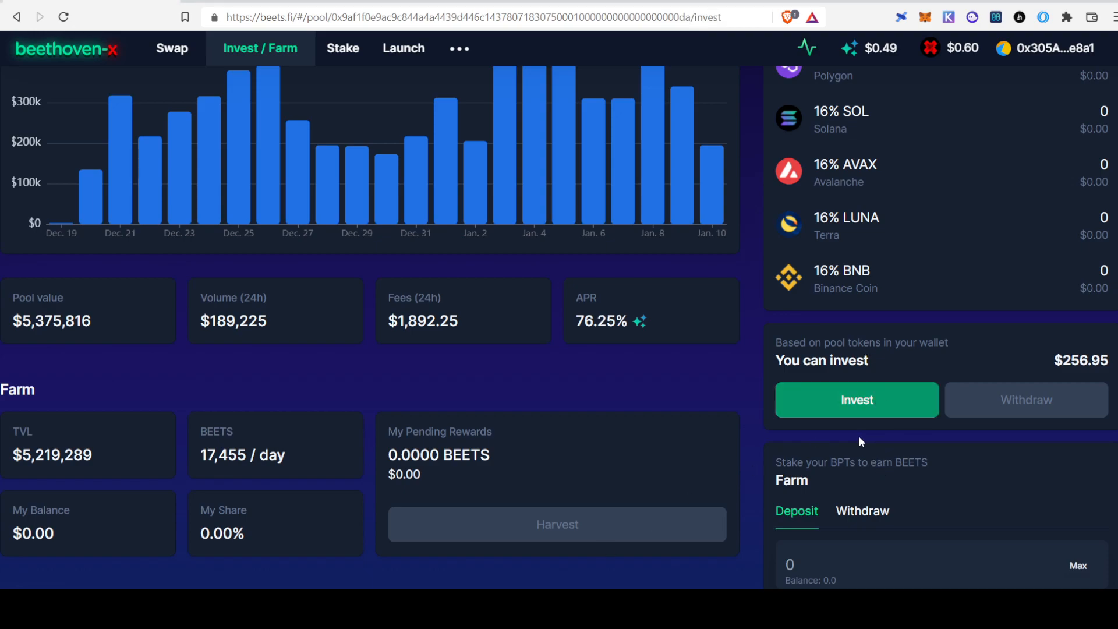
pyautogui.click(855, 399)
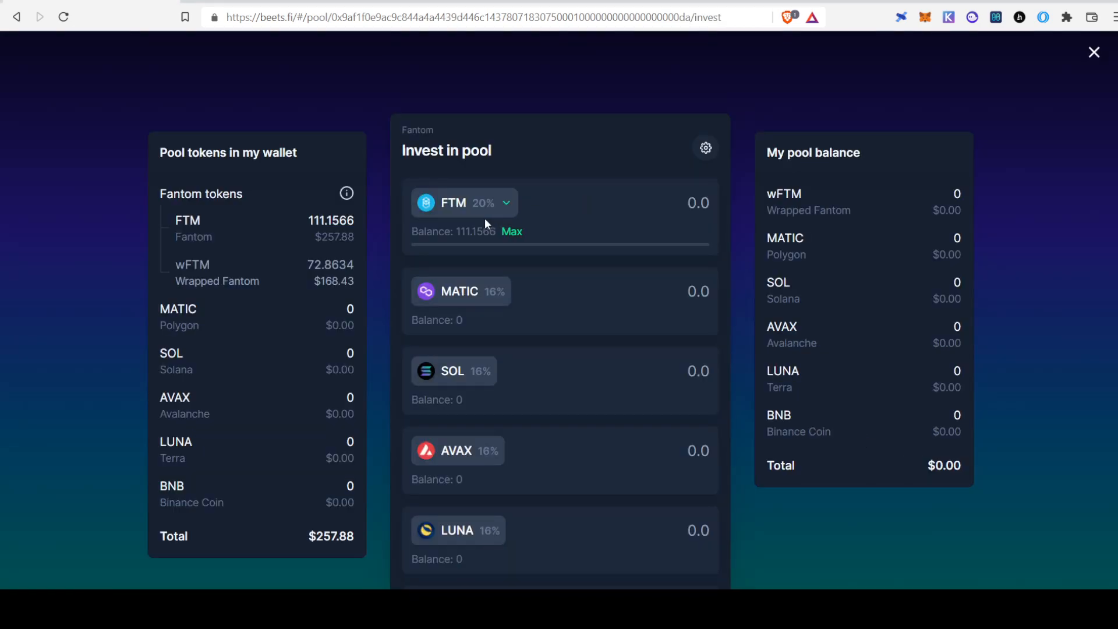
pyautogui.scroll(-3)
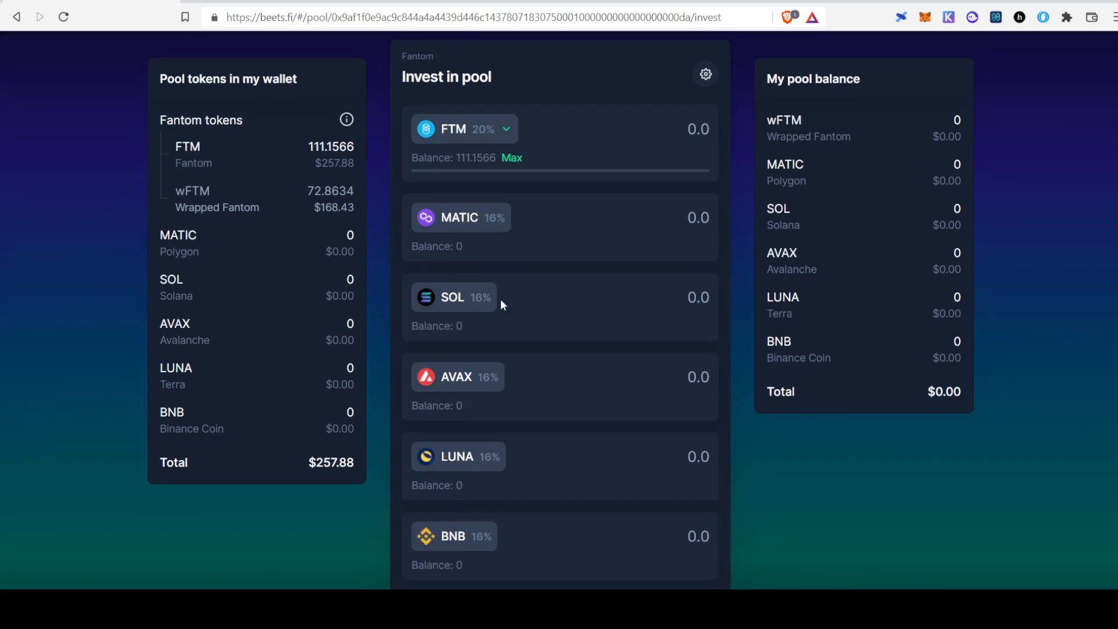
pyautogui.scroll(-3)
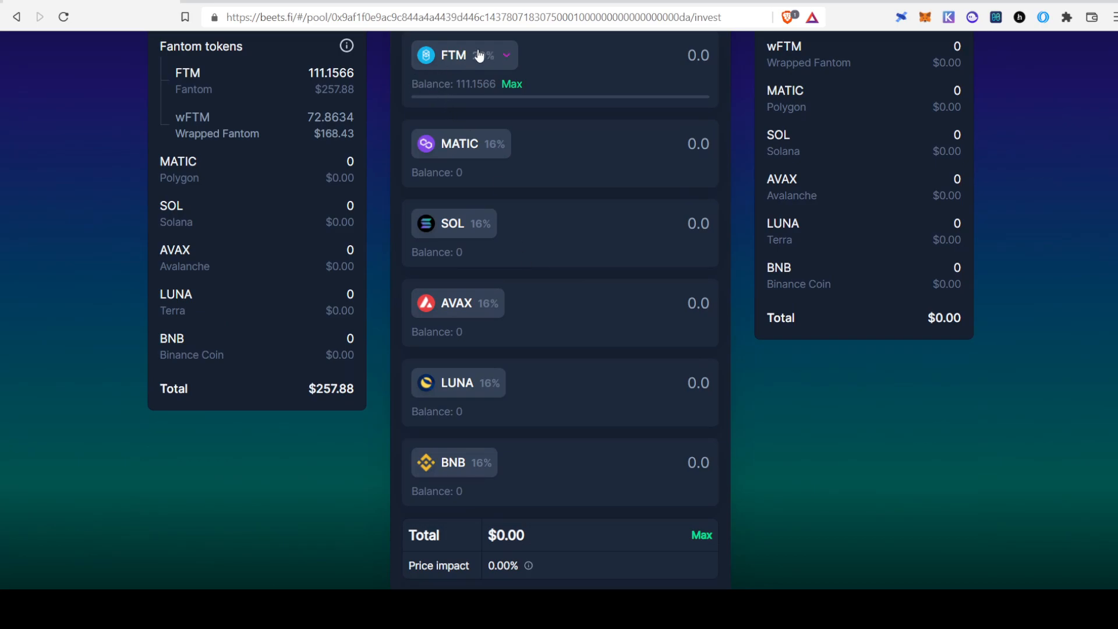
# Enter 50 FTM and check the $115.58 total and 0.80% price impact.
pyautogui.click(479, 54)
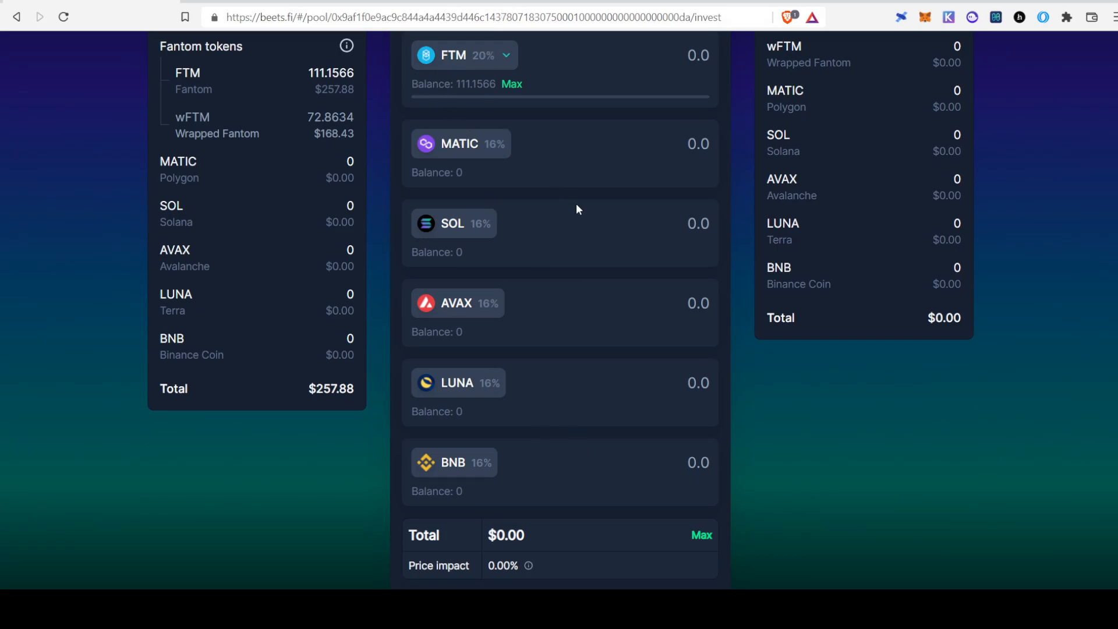
pyautogui.moveTo(583, 212)
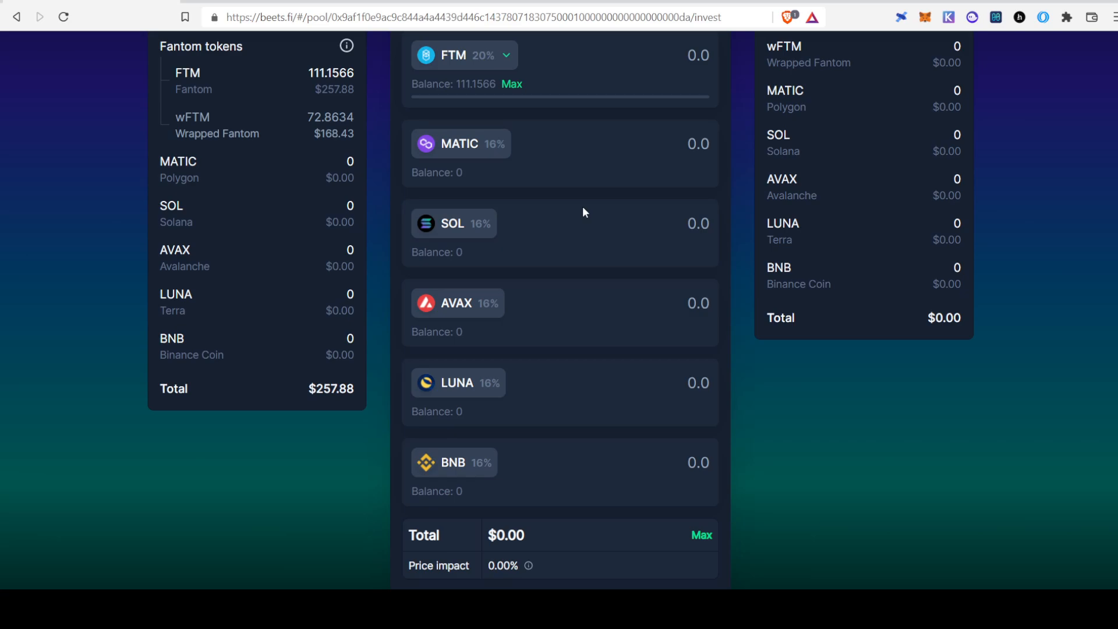
pyautogui.moveTo(524, 172)
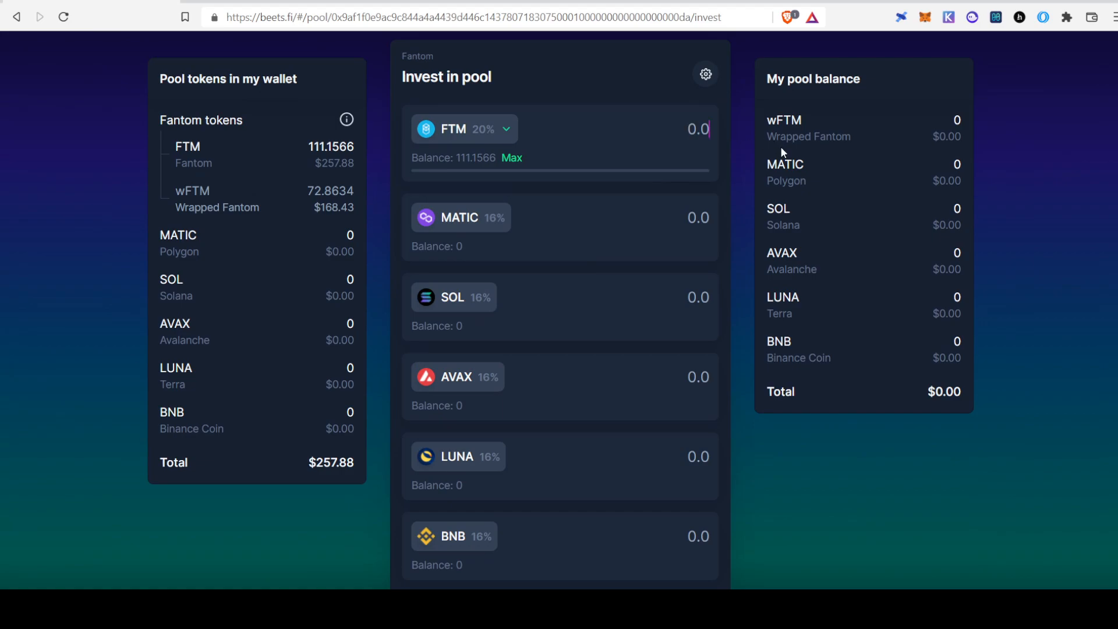
pyautogui.write('50')
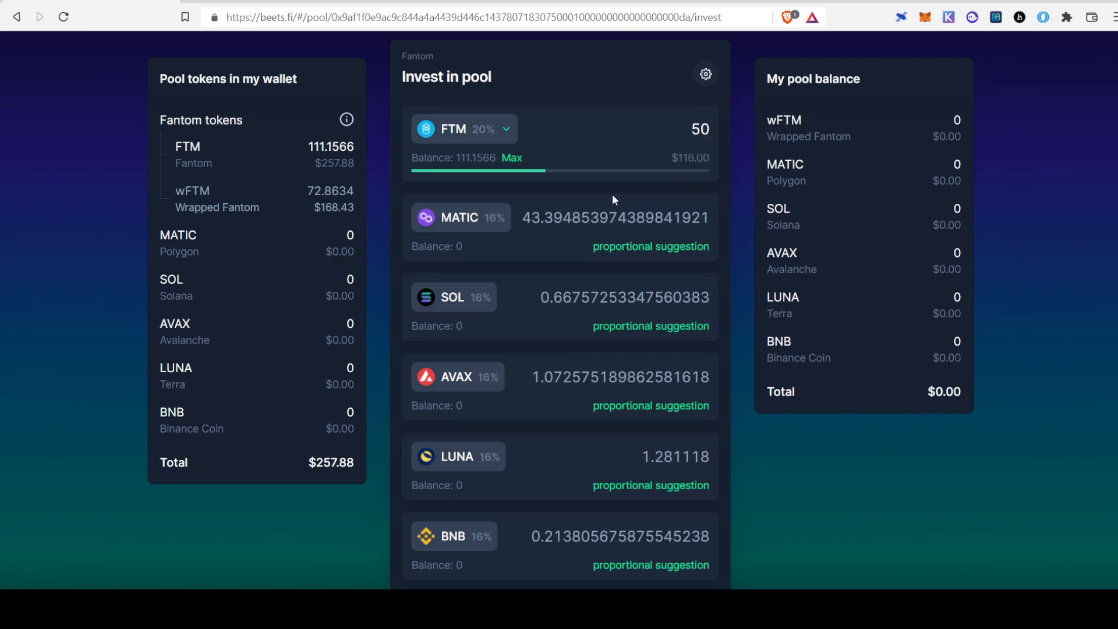
pyautogui.moveTo(629, 258)
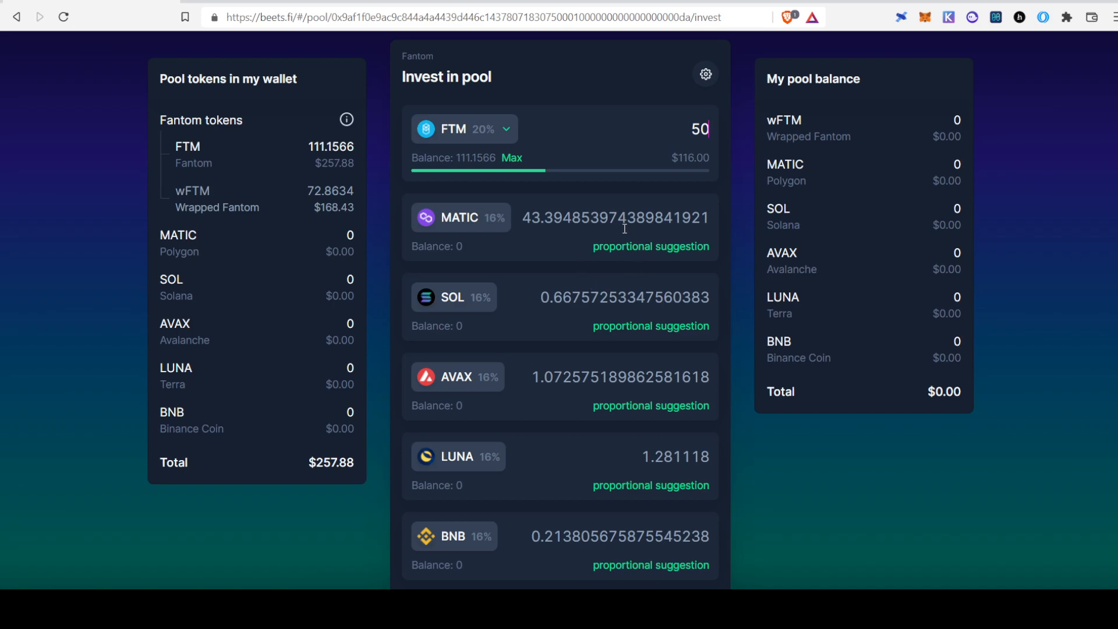
pyautogui.scroll(-3)
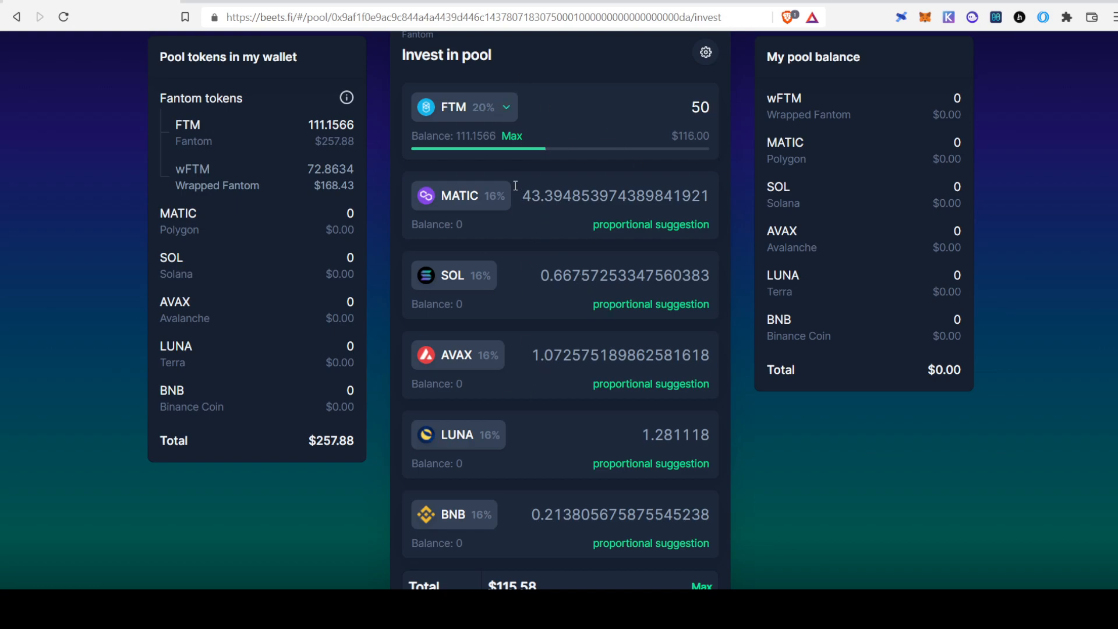
pyautogui.scroll(-3)
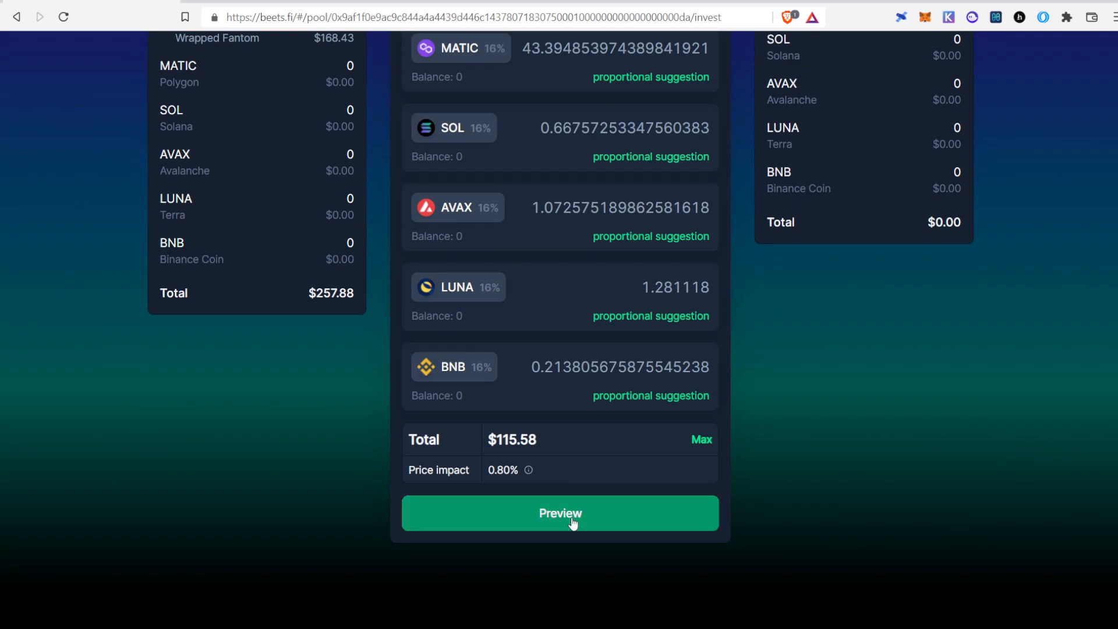
# Preview and submit the 50 FTM investment, confirm it, then dismiss the confirmation.
pyautogui.click(559, 512)
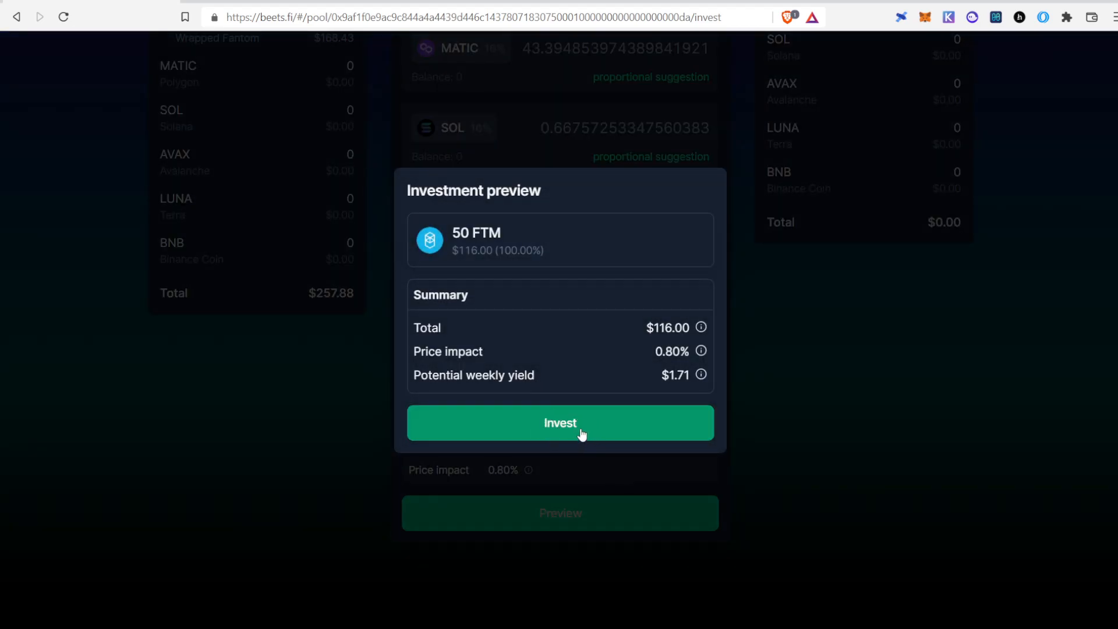
pyautogui.click(560, 422)
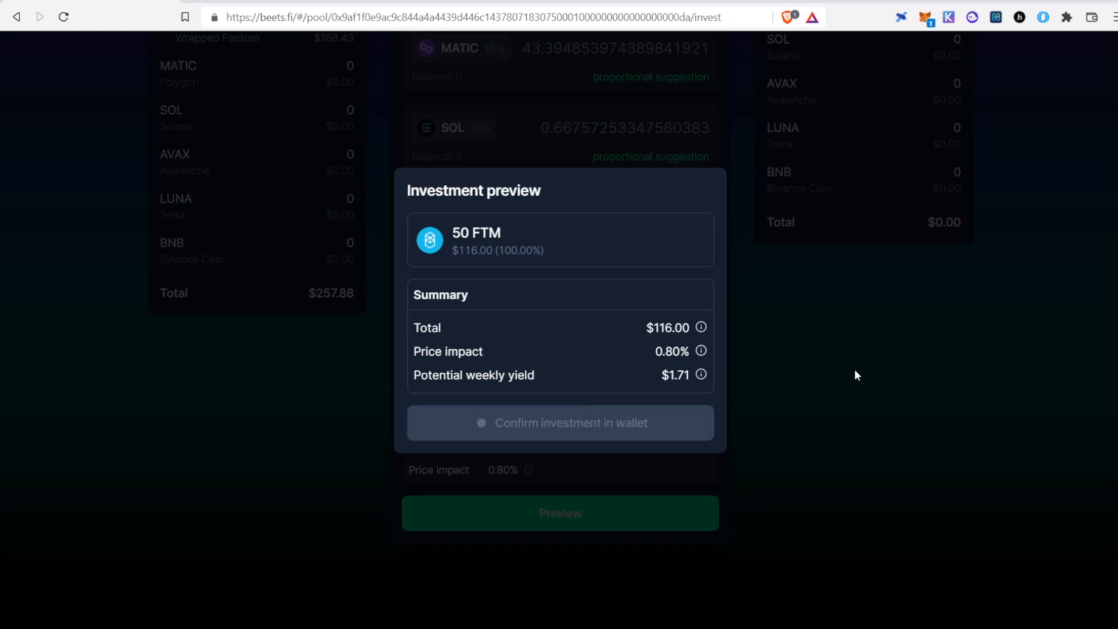
pyautogui.moveTo(1000, 361)
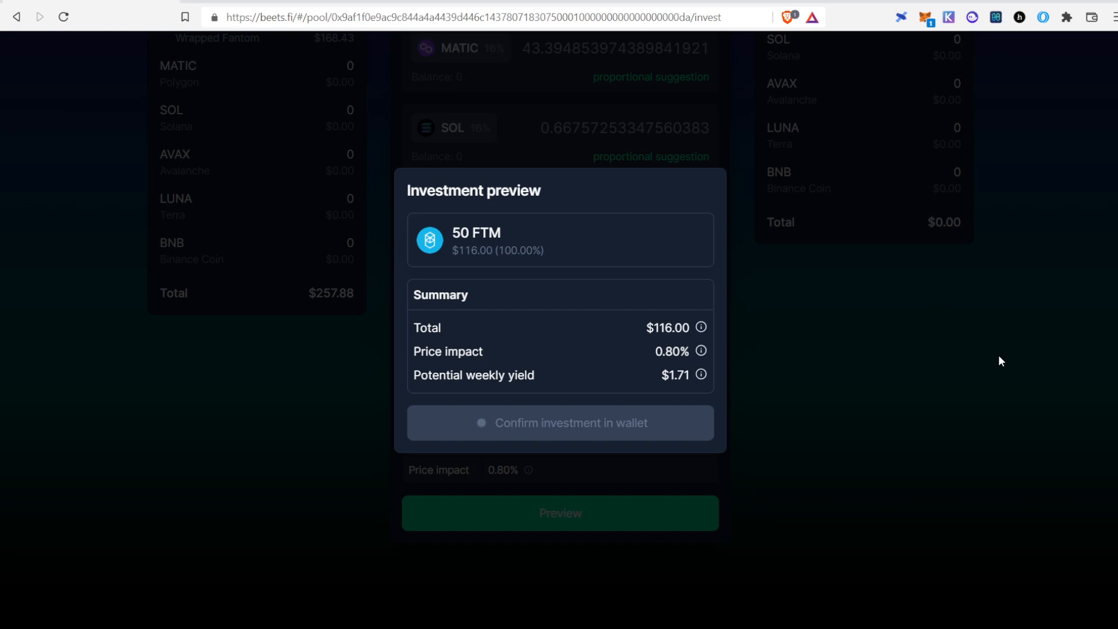
pyautogui.moveTo(1020, 321)
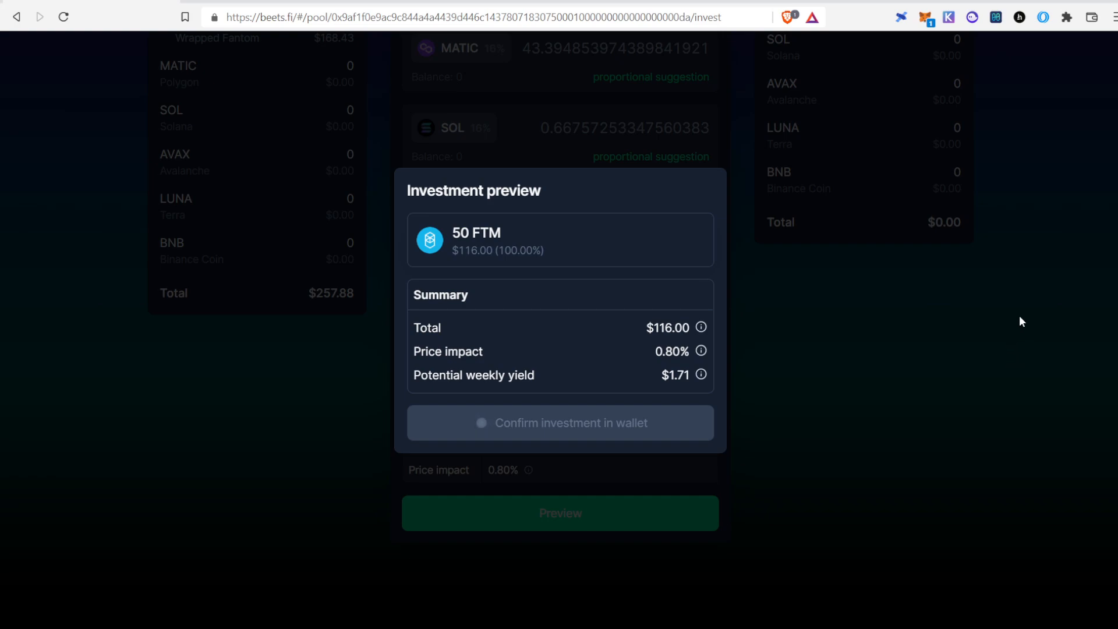
pyautogui.moveTo(1094, 297)
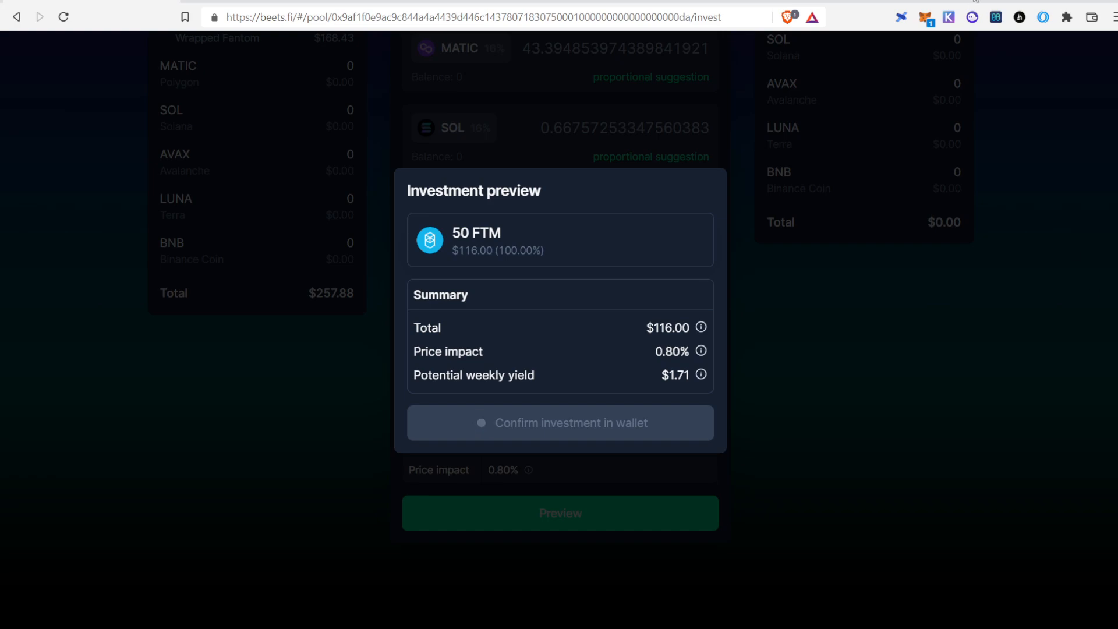
pyautogui.moveTo(988, 42)
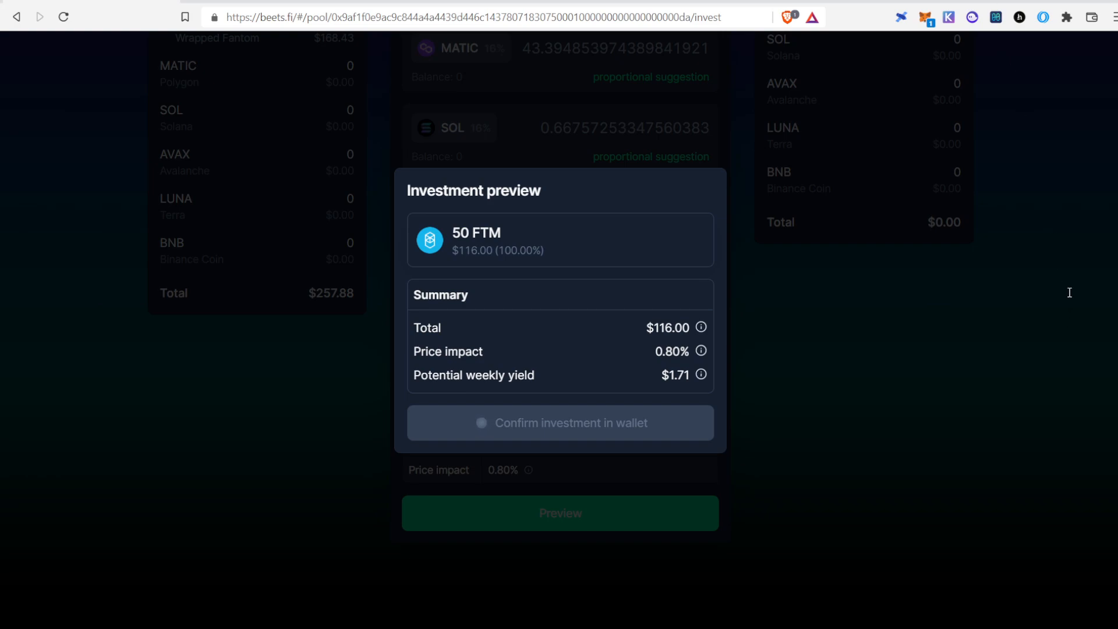
pyautogui.moveTo(1070, 396)
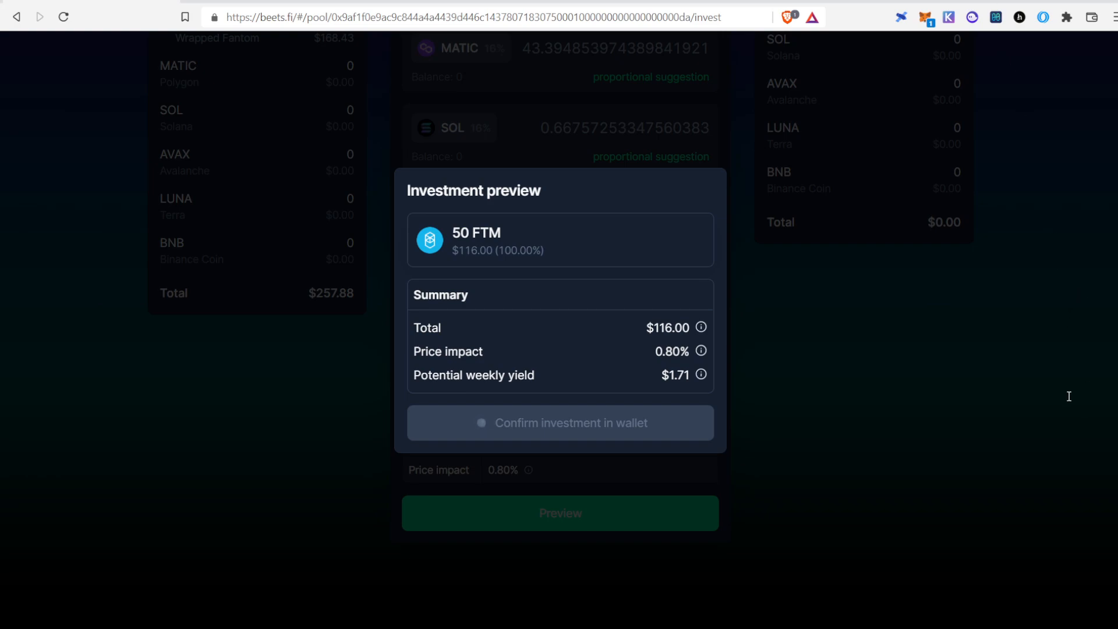
pyautogui.moveTo(1070, 405)
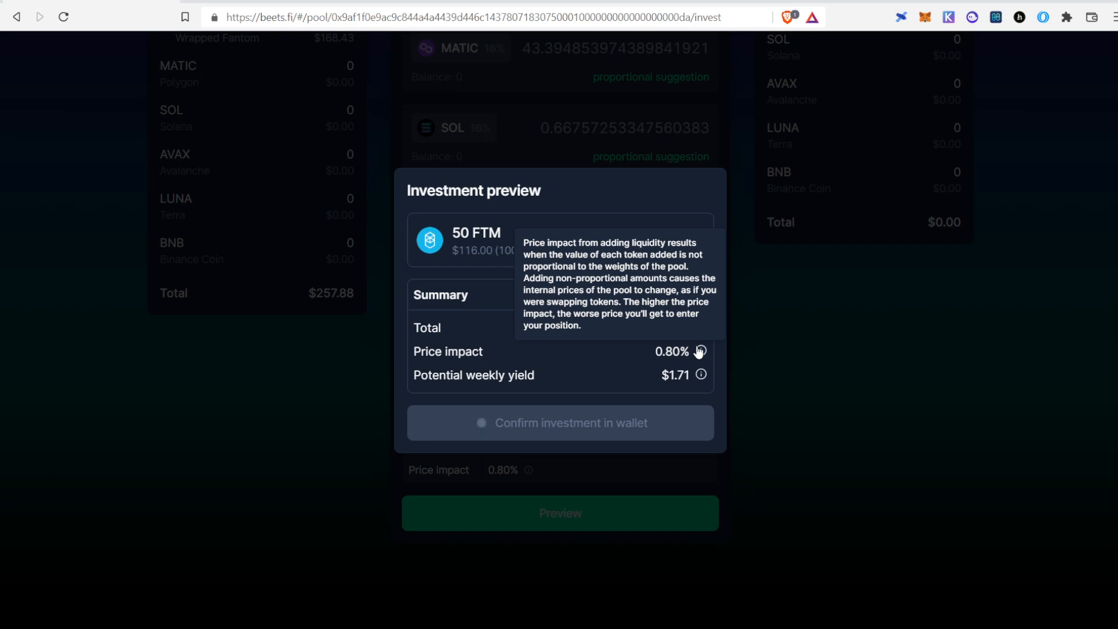
pyautogui.click(560, 422)
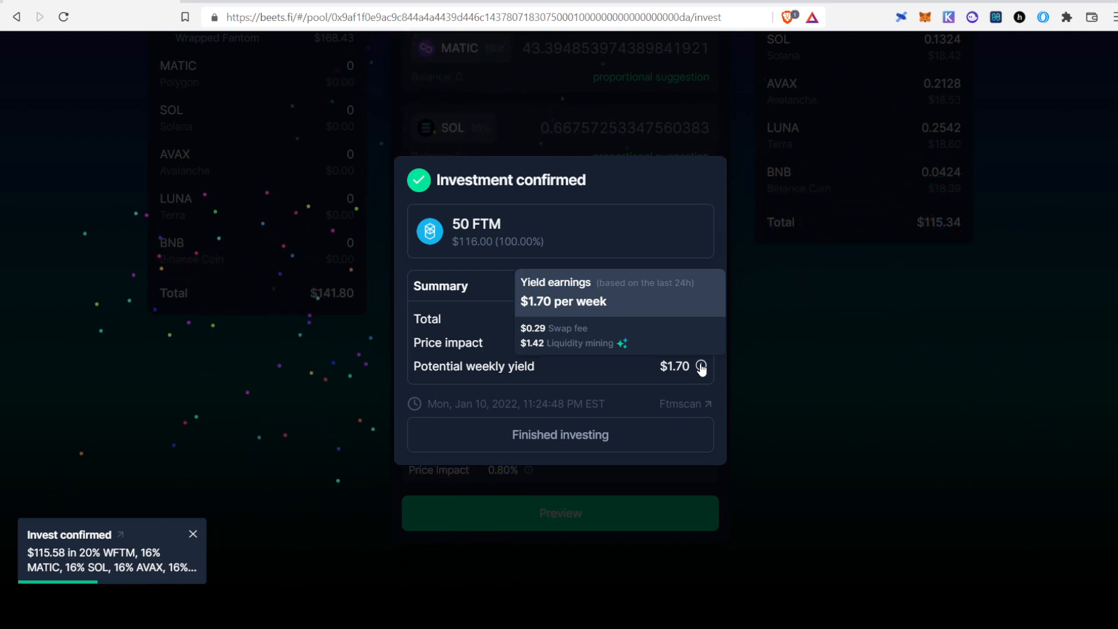
pyautogui.moveTo(951, 415)
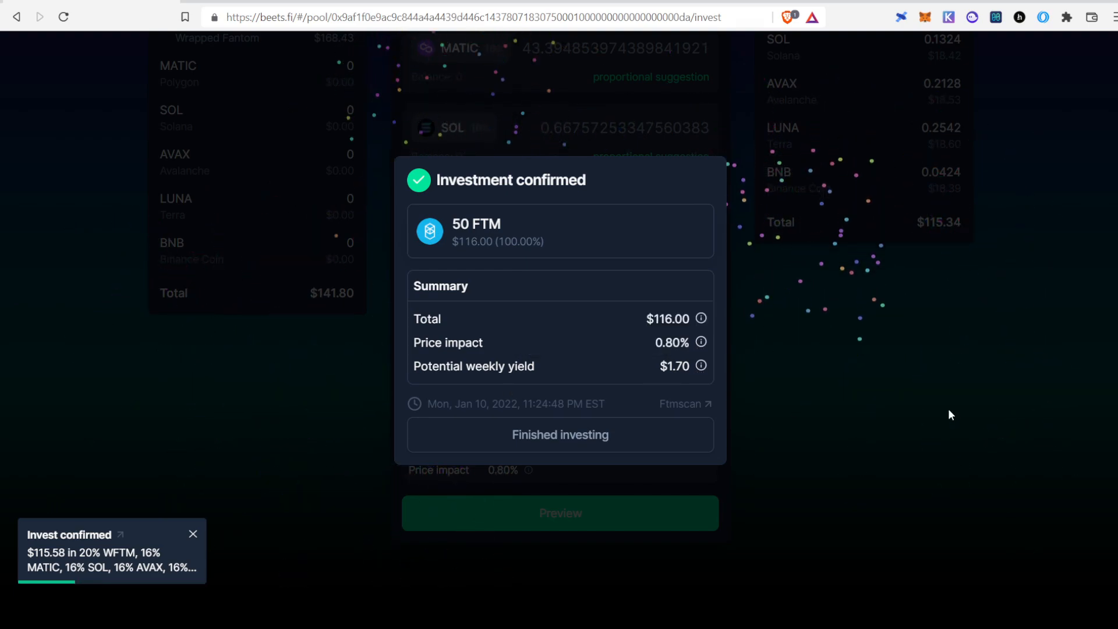
pyautogui.click(559, 434)
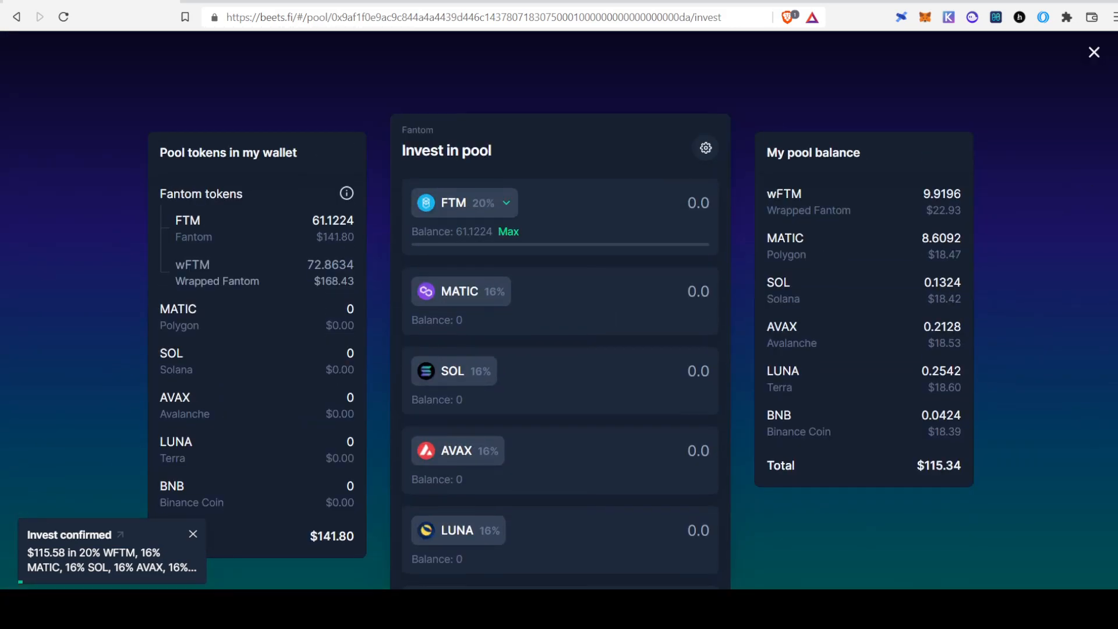
pyautogui.click(192, 534)
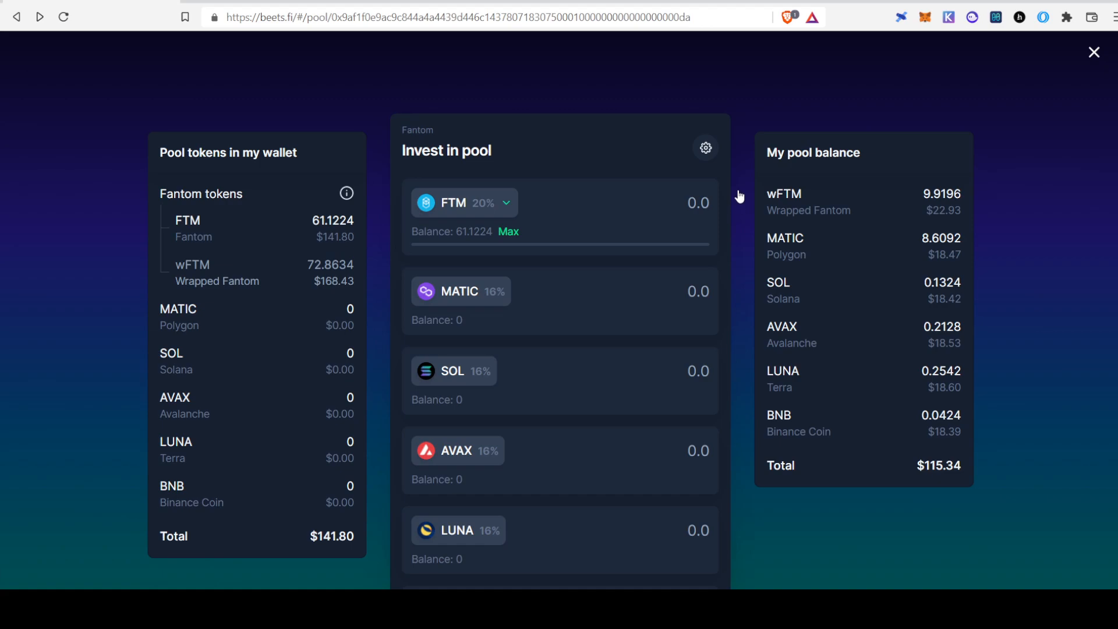
# Return to the pool page and scroll to the Farm deposit box with unstaked BPT.
pyautogui.click(1095, 52)
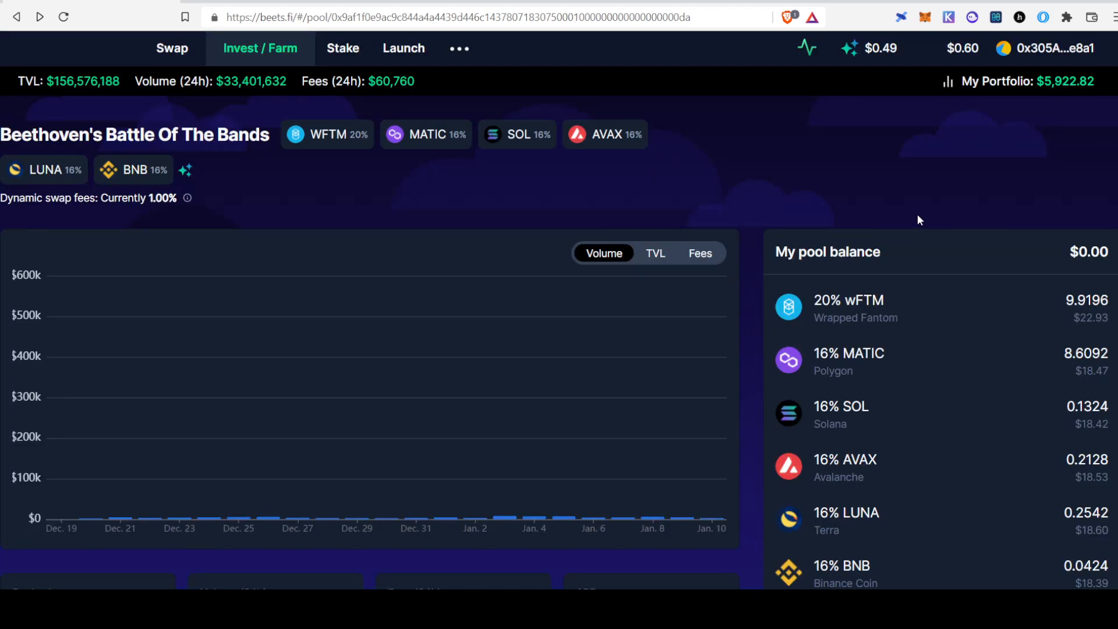
pyautogui.scroll(-3)
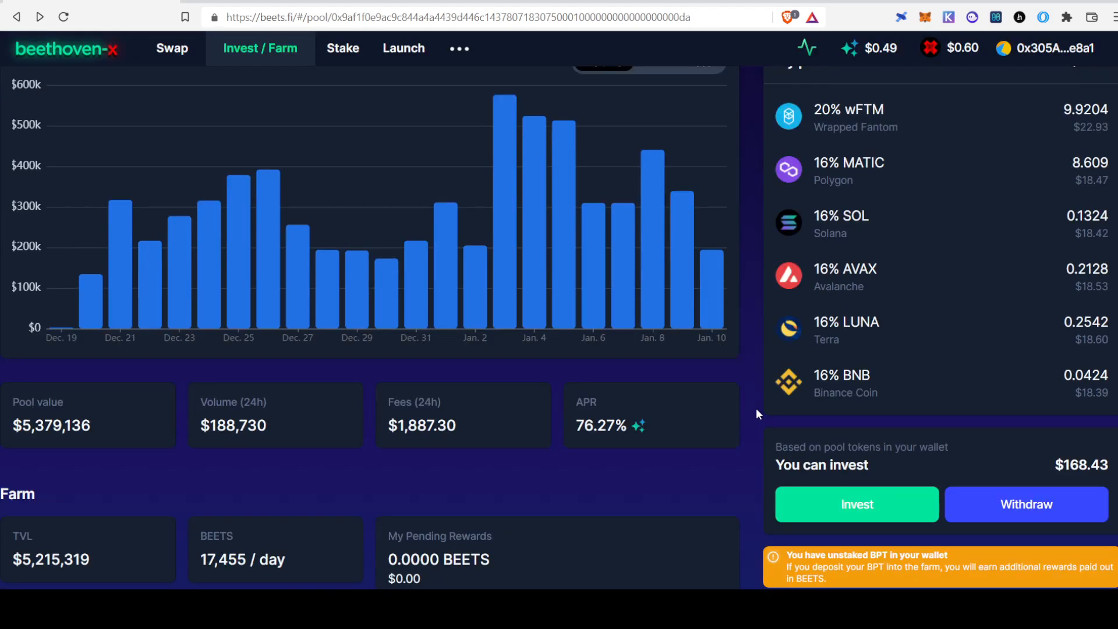
pyautogui.scroll(-3)
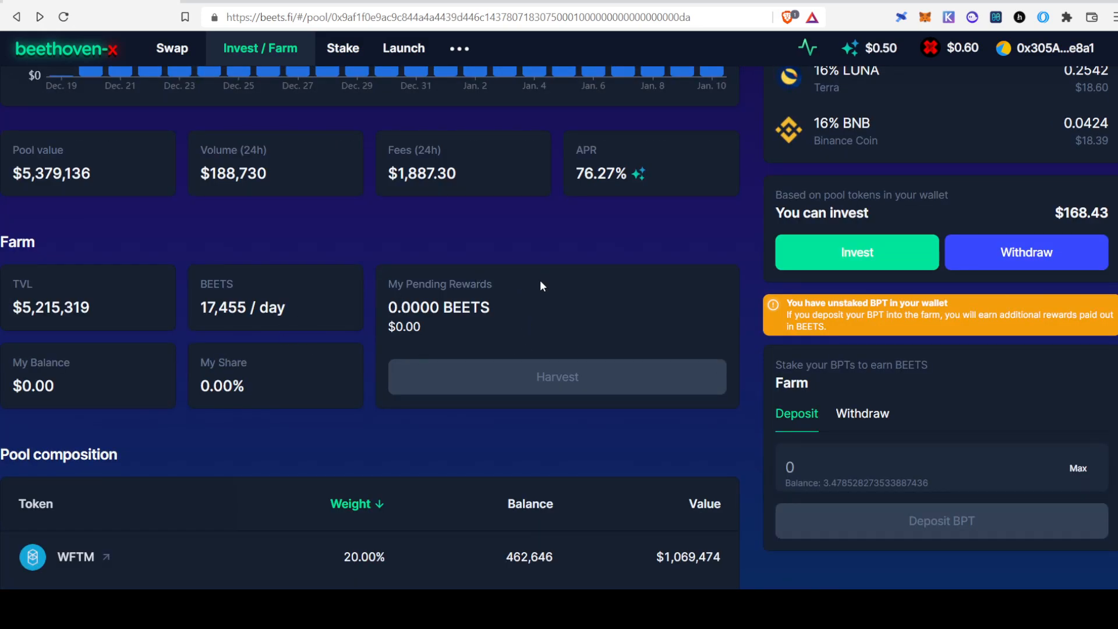
pyautogui.scroll(-3)
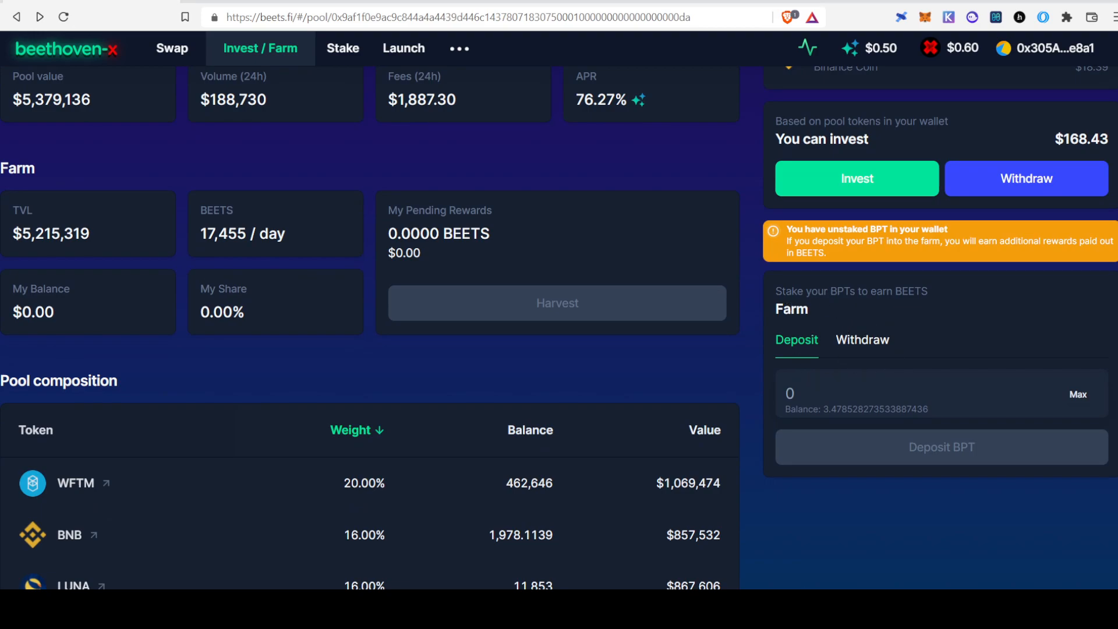
pyautogui.moveTo(954, 398)
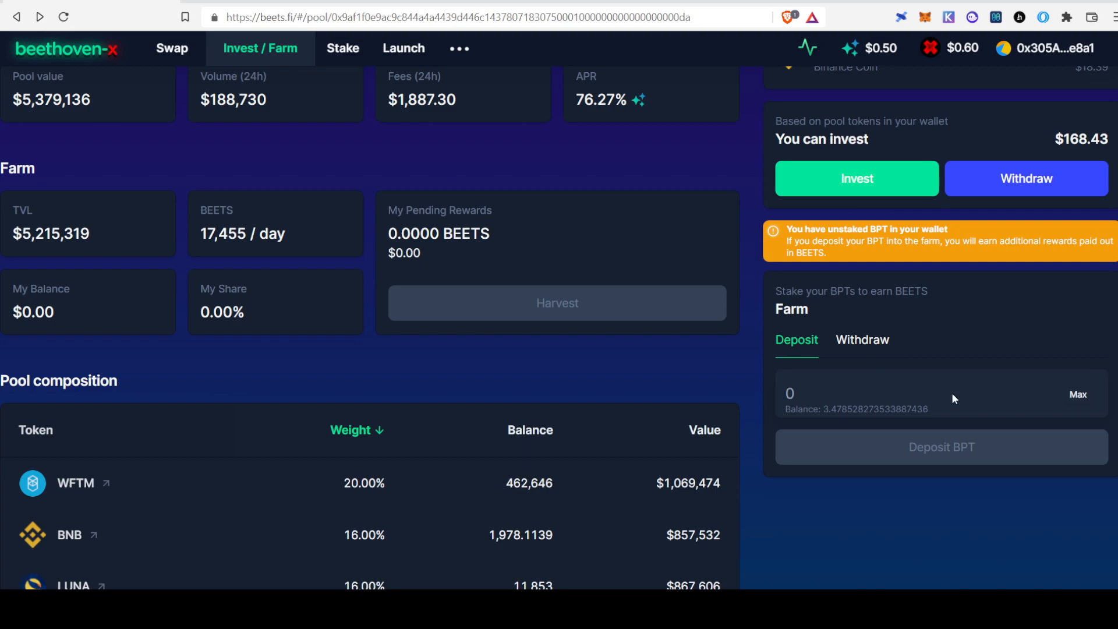
# Deposit the full 3.4785 BPT balance into the farm.
pyautogui.click(1077, 394)
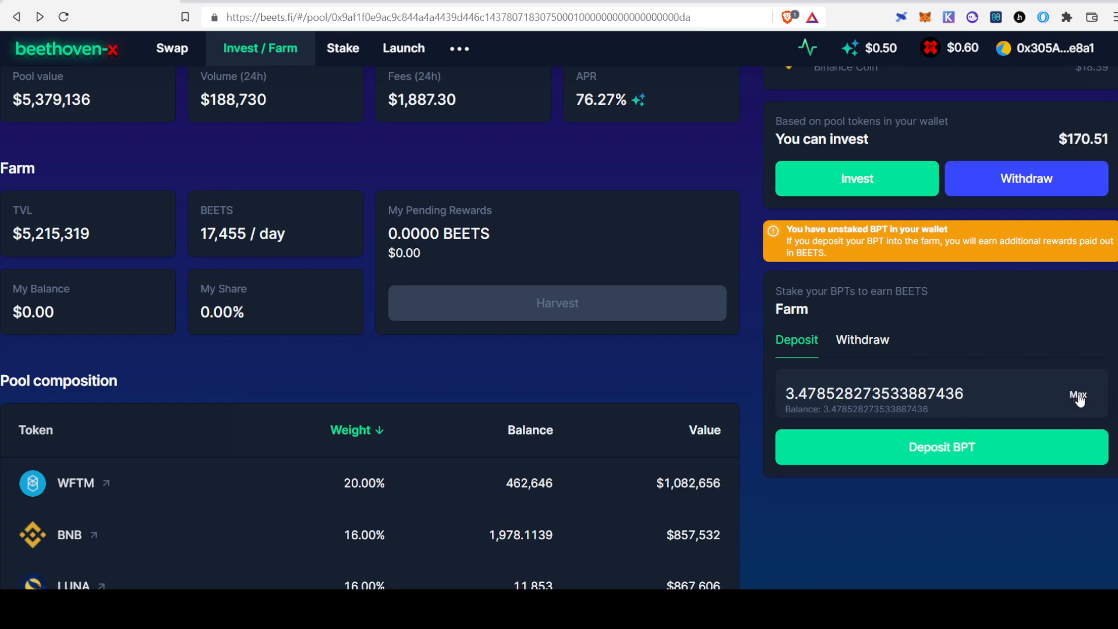
pyautogui.moveTo(842, 414)
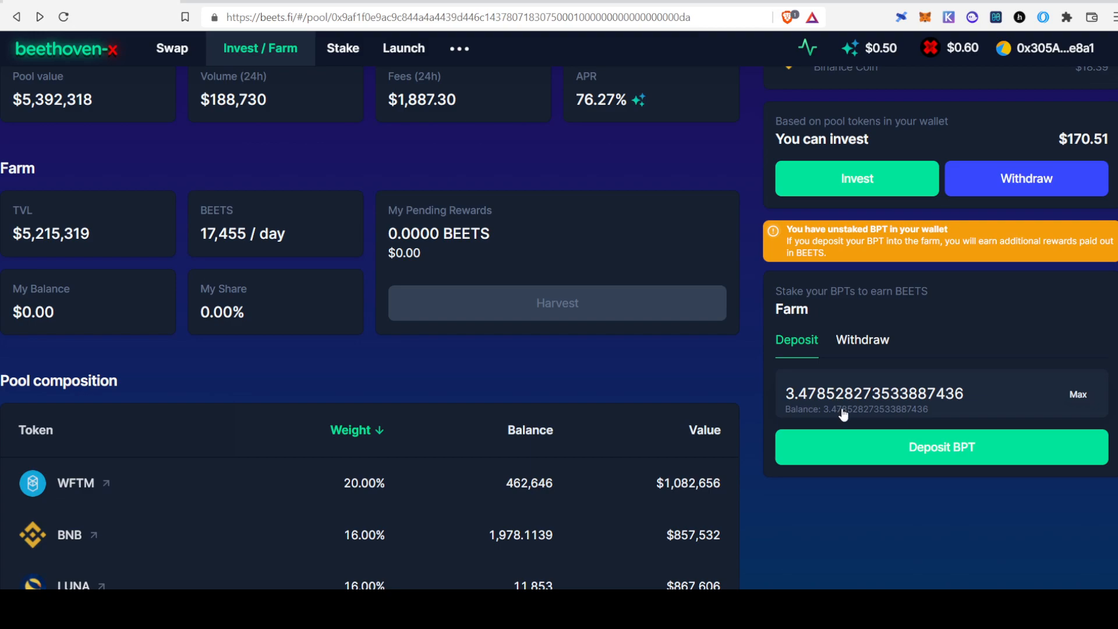
pyautogui.click(940, 447)
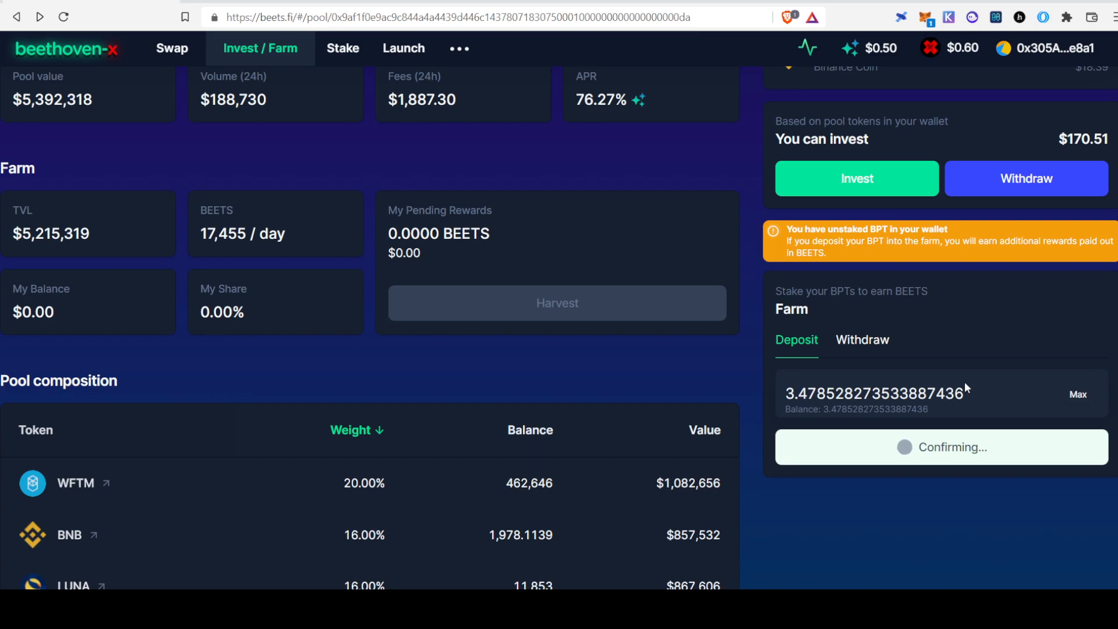
pyautogui.moveTo(1000, 366)
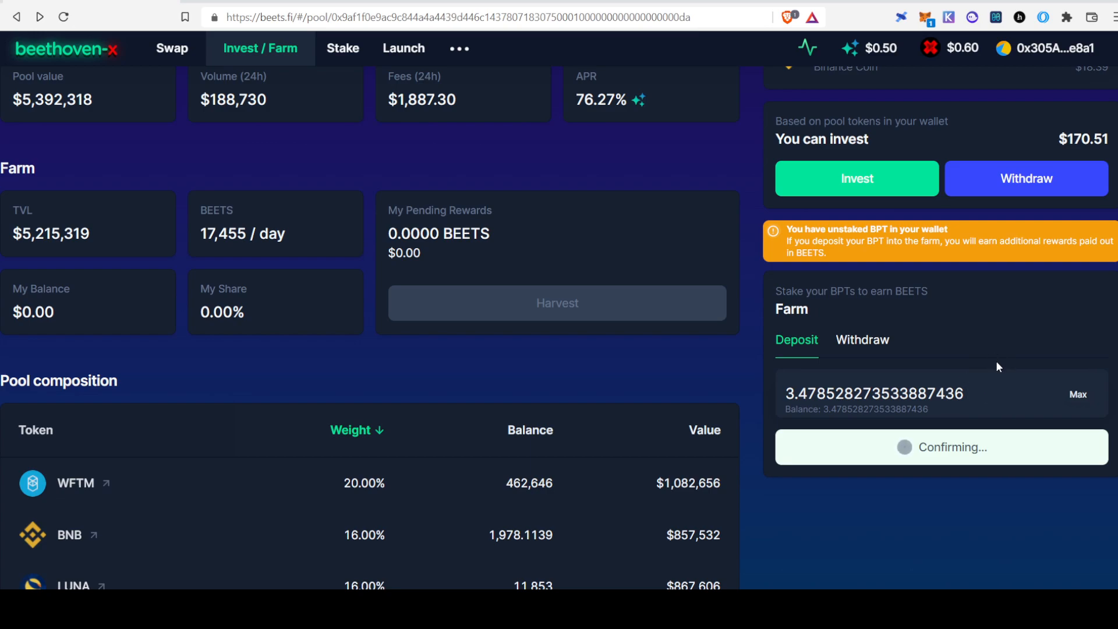
pyautogui.moveTo(991, 340)
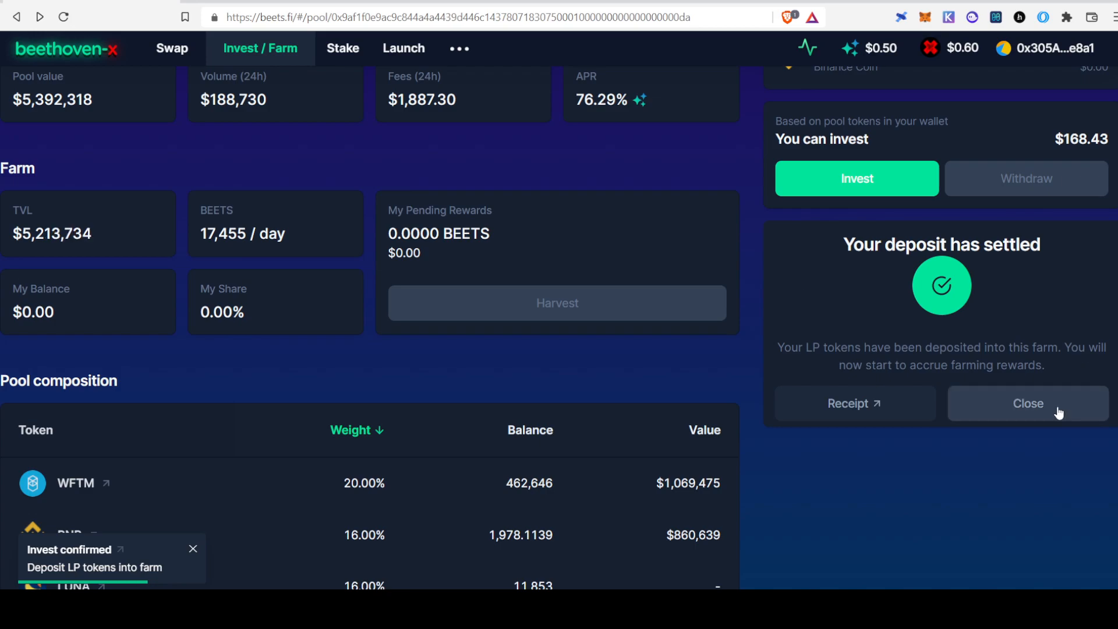
# Dismiss the deposit settled notice and check pending BEETS in the Farm section.
pyautogui.click(1028, 403)
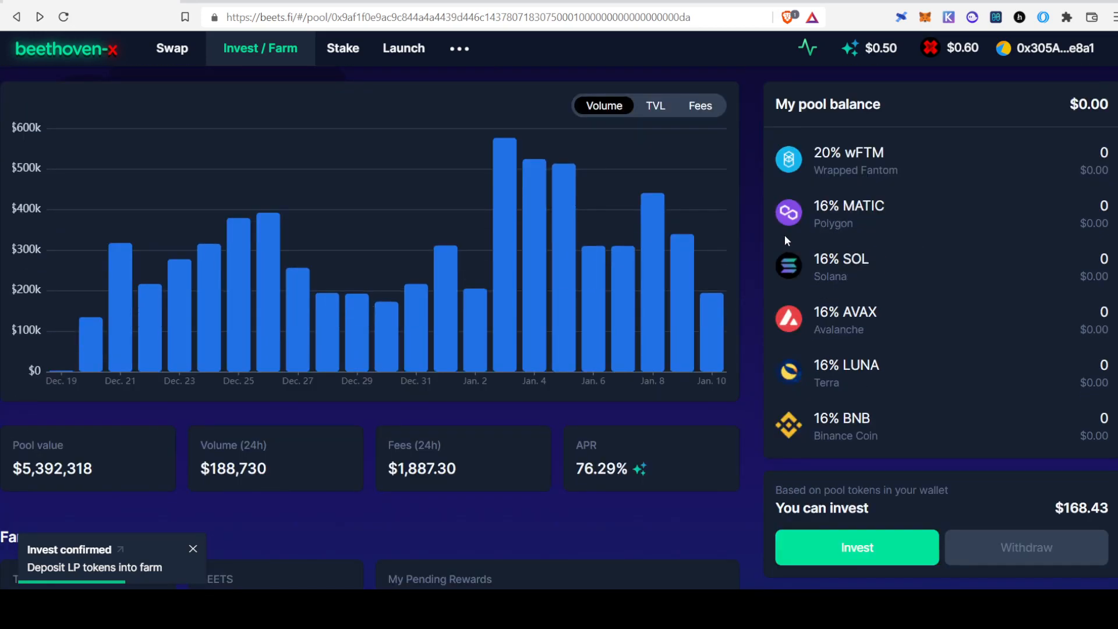
pyautogui.moveTo(1010, 136)
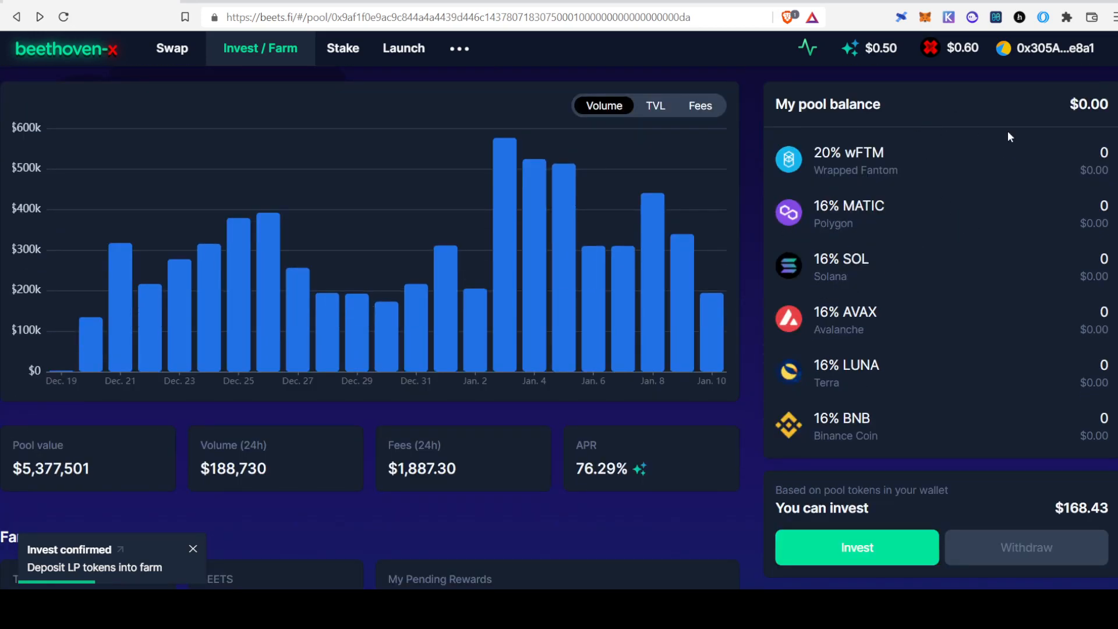
pyautogui.scroll(-3)
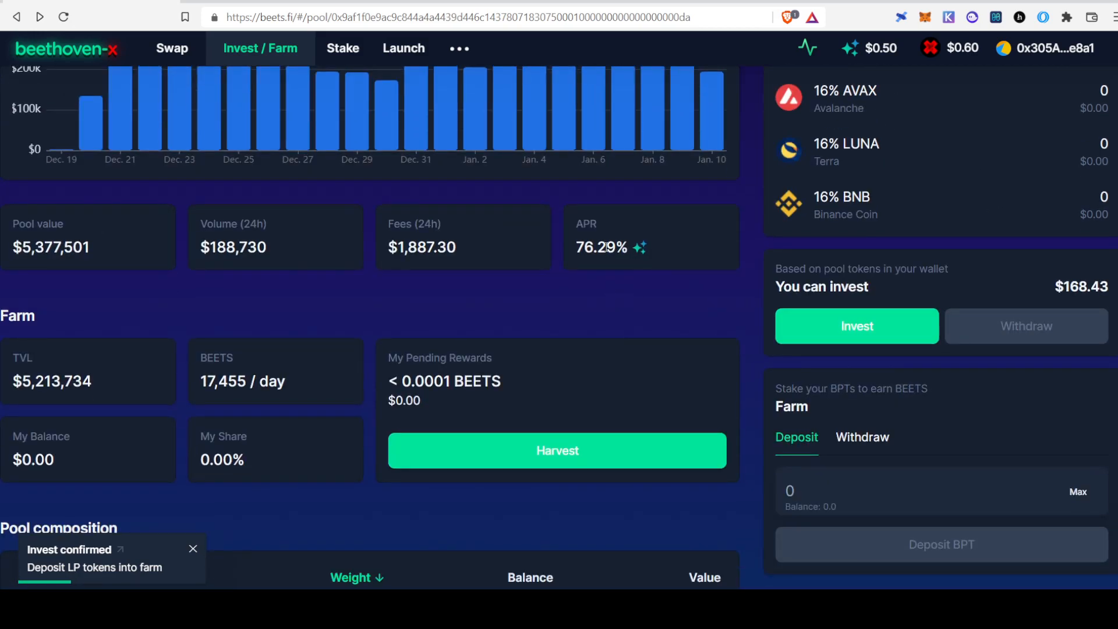
pyautogui.moveTo(661, 258)
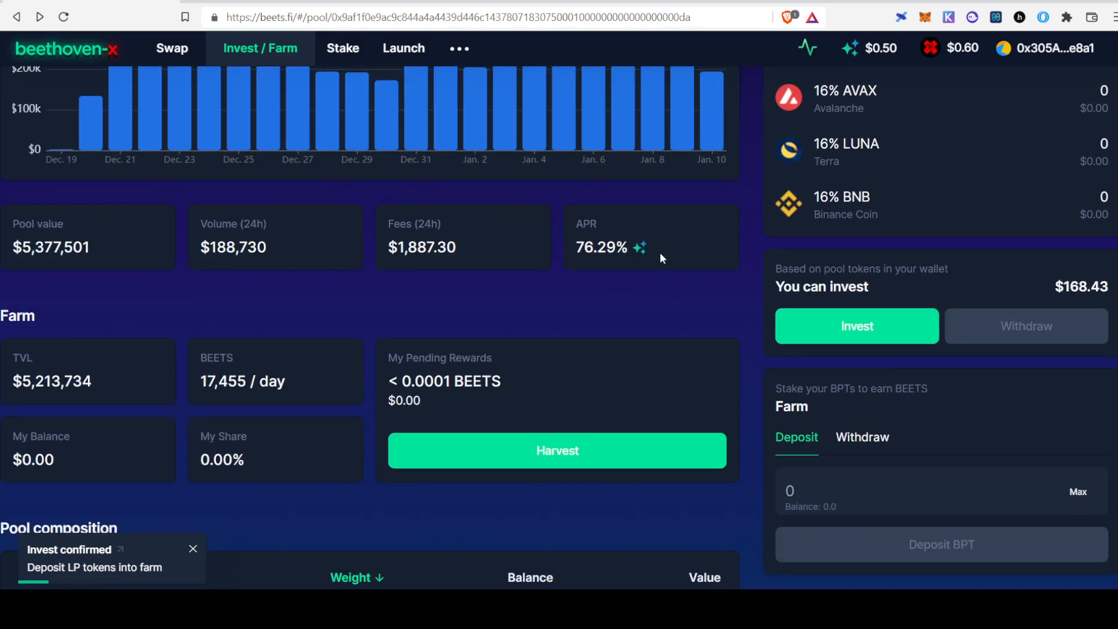